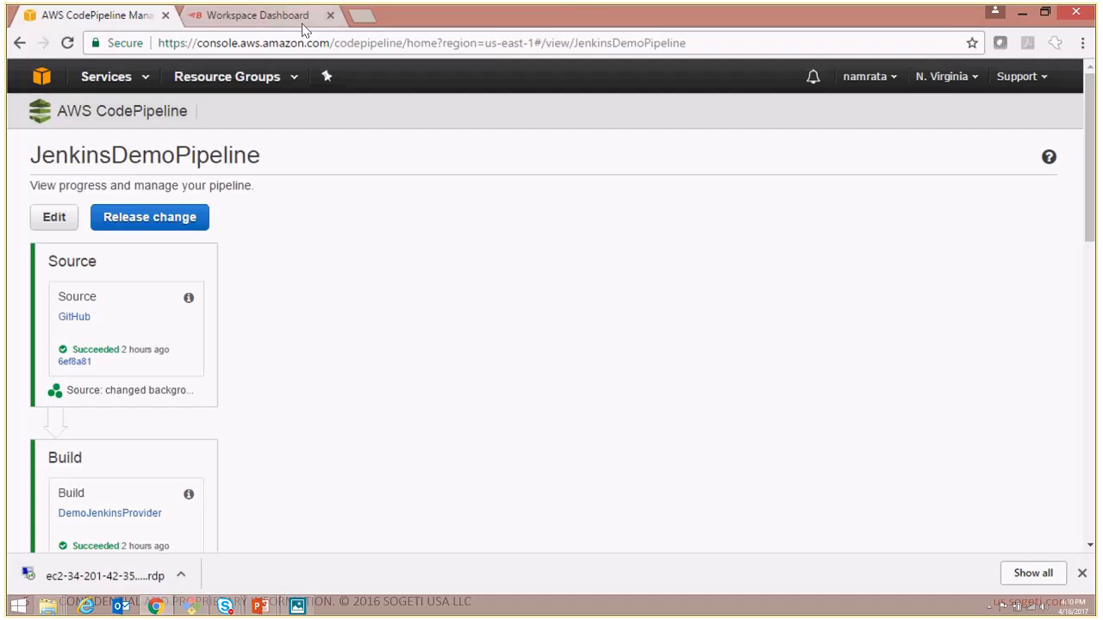
- Show the BlazeMeter workspace dashboard with recent DevOpsDemoTest runs
left_click(259, 14)
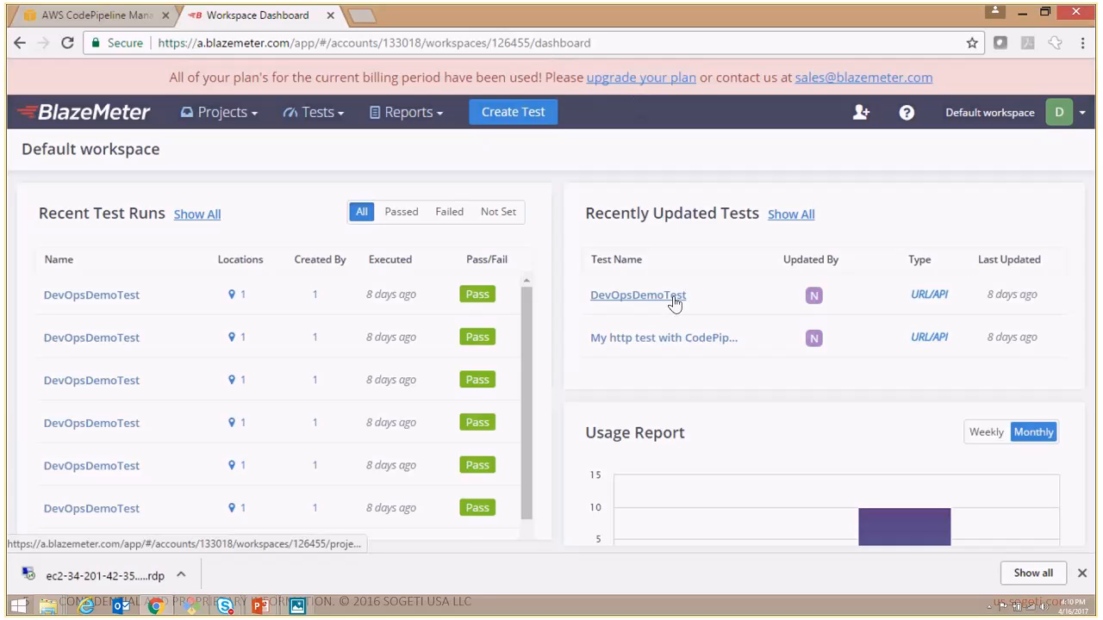
mouse_move(603, 175)
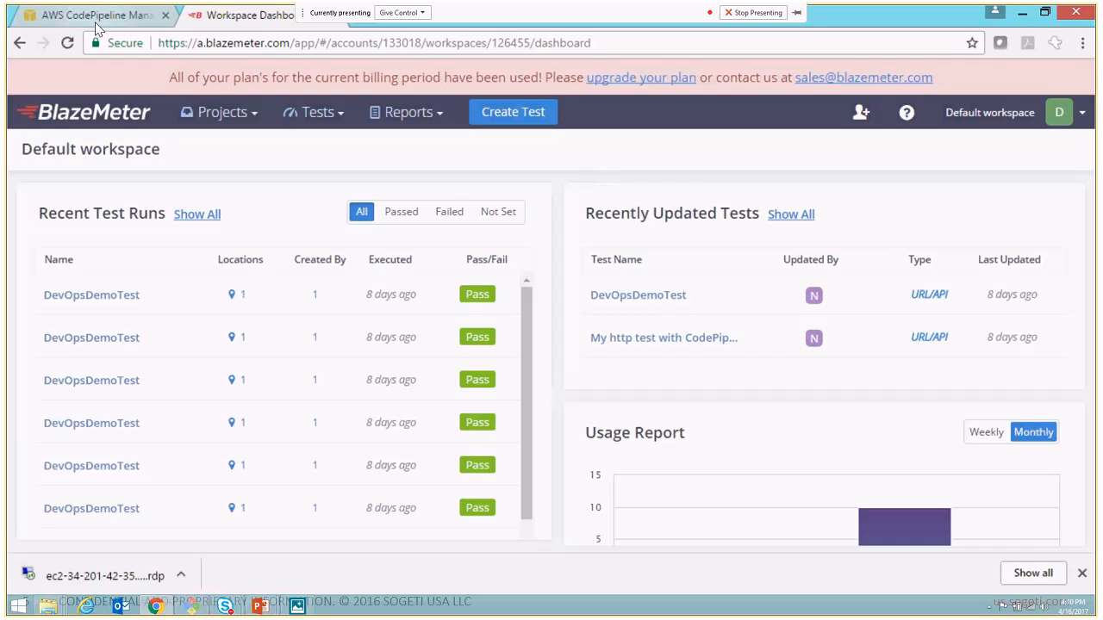
- Edit JenkinsDemoPipeline and scroll to its Test stage
left_click(86, 18)
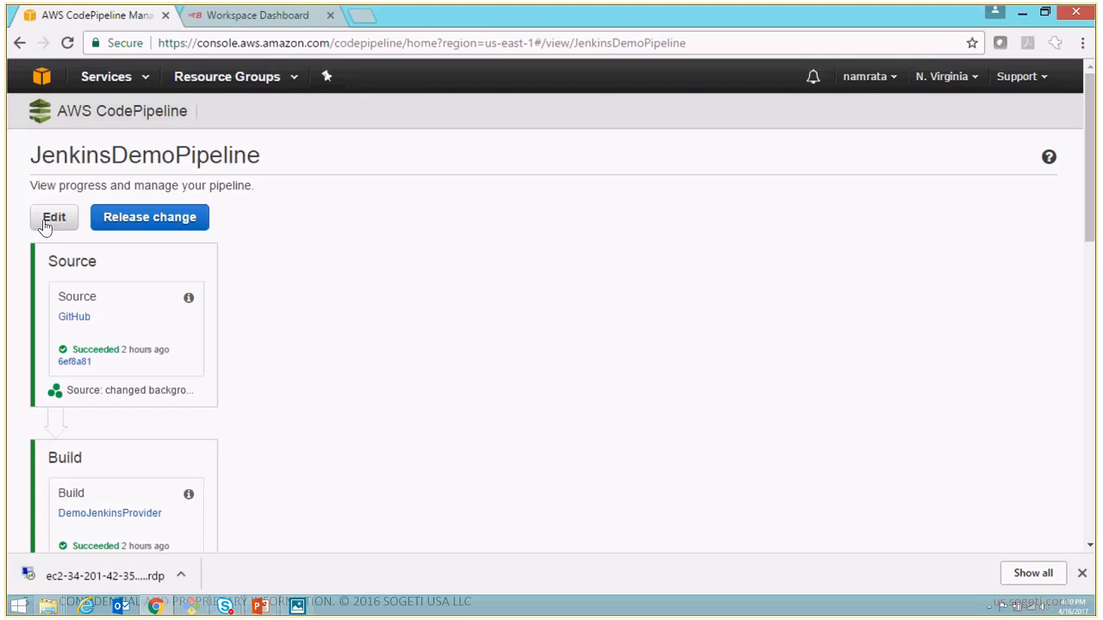
mouse_move(46, 220)
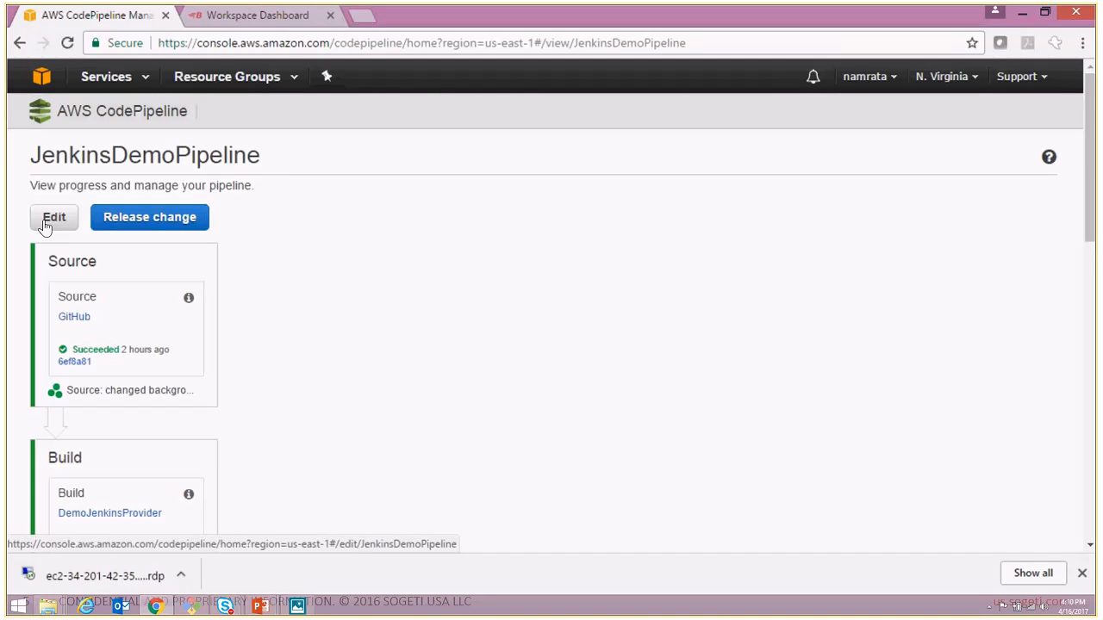
left_click(48, 217)
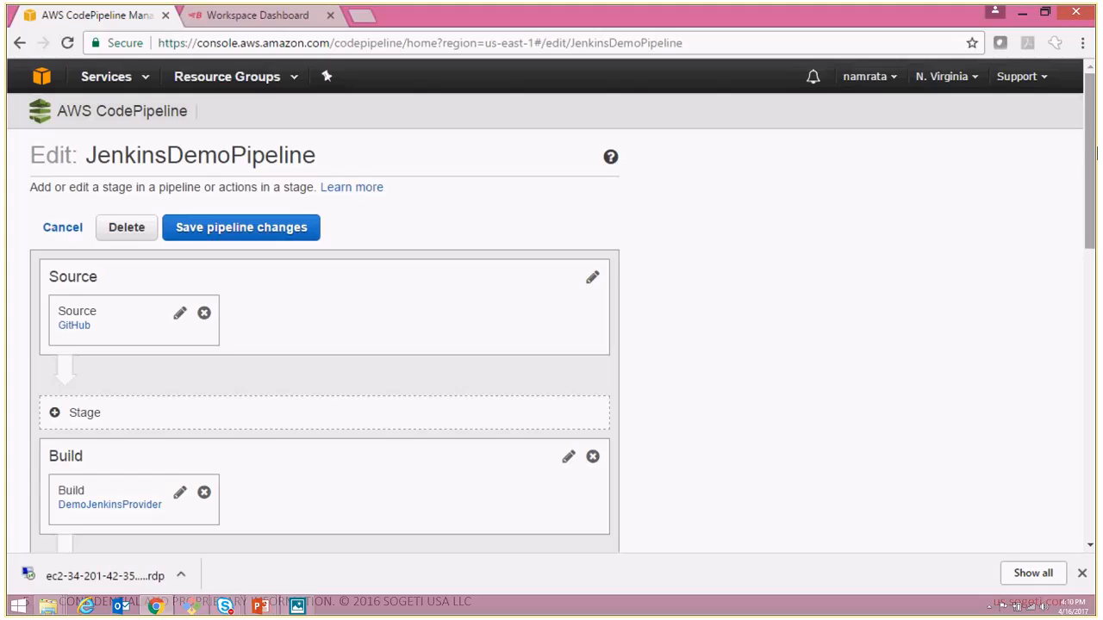
scroll("down", 3)
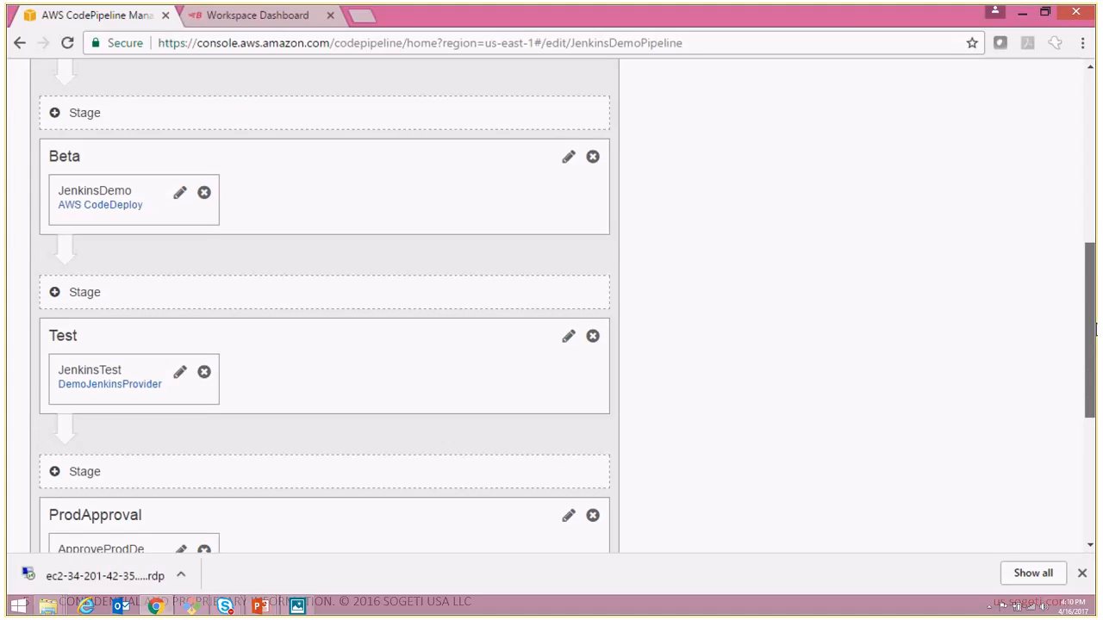
scroll("down", 3)
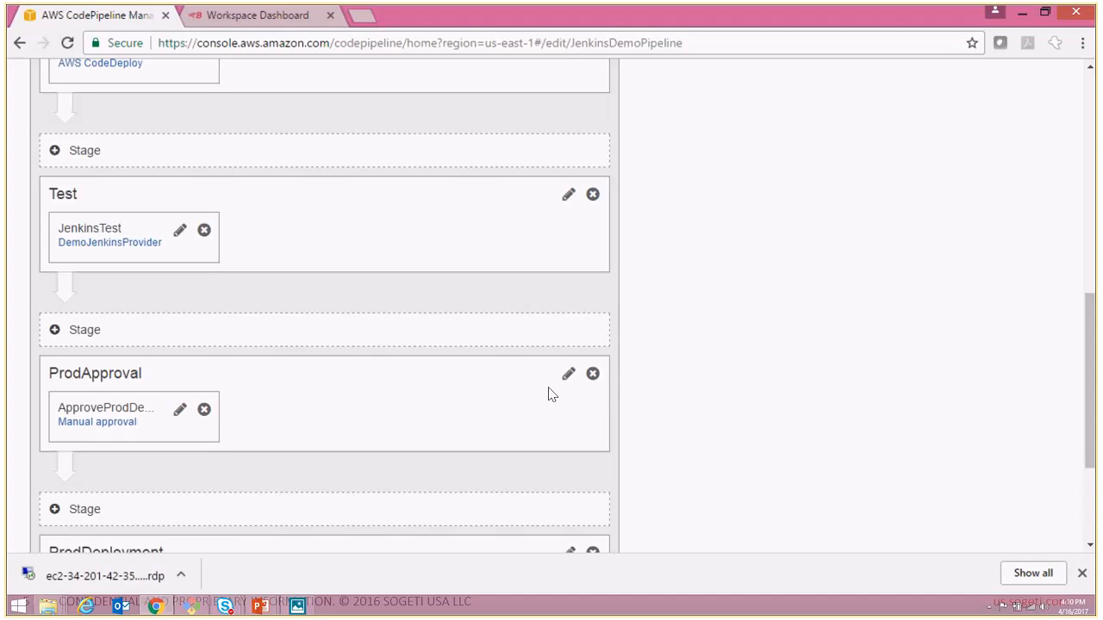
mouse_move(82, 250)
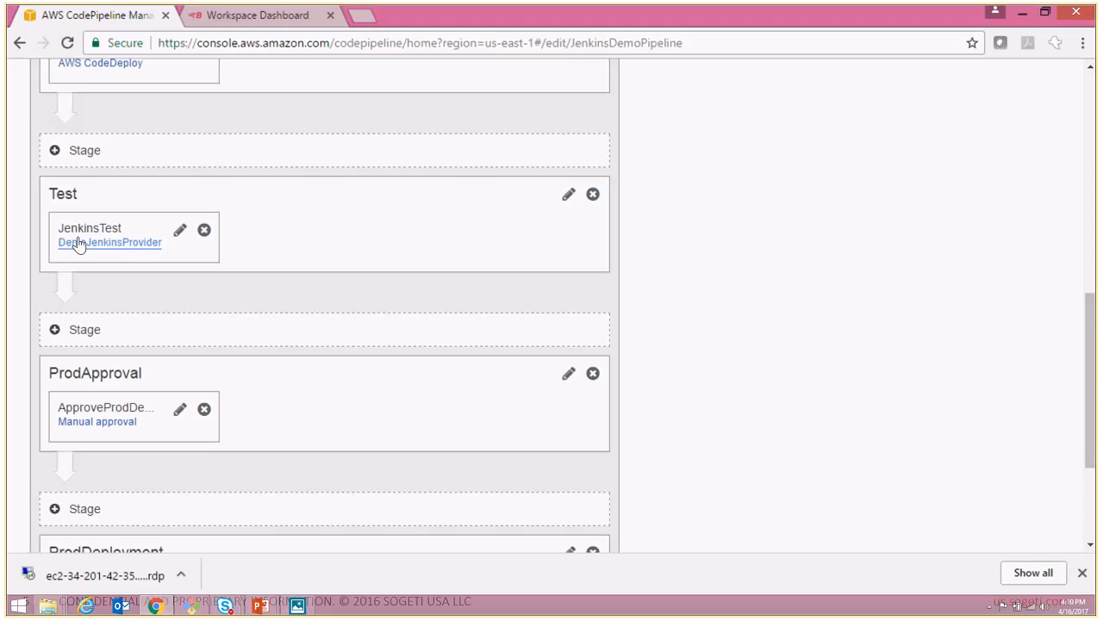
mouse_move(134, 260)
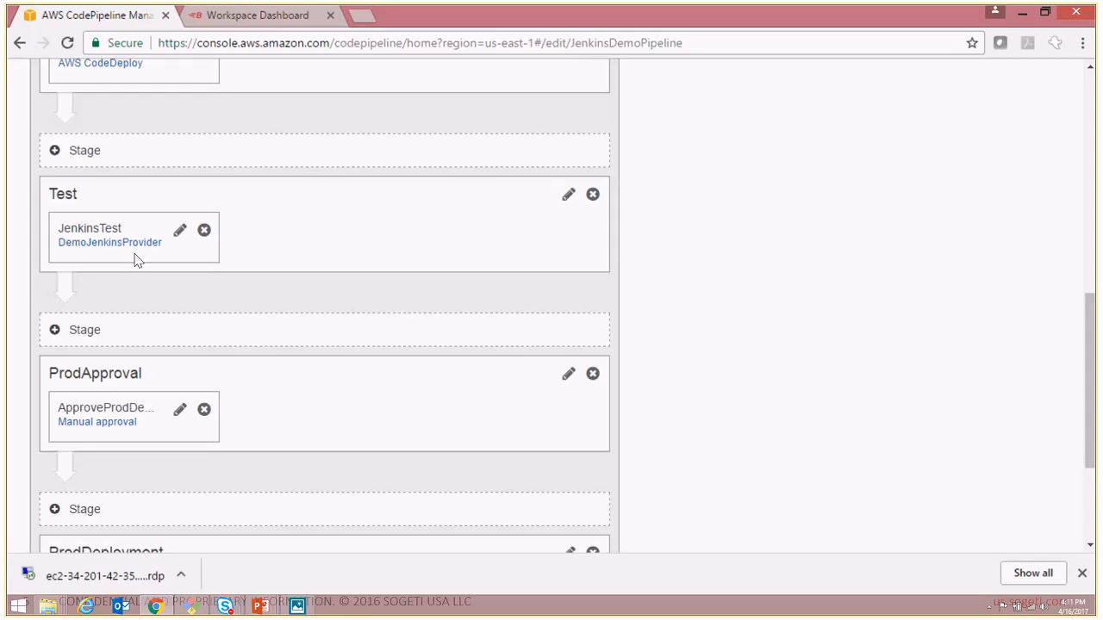
mouse_move(138, 250)
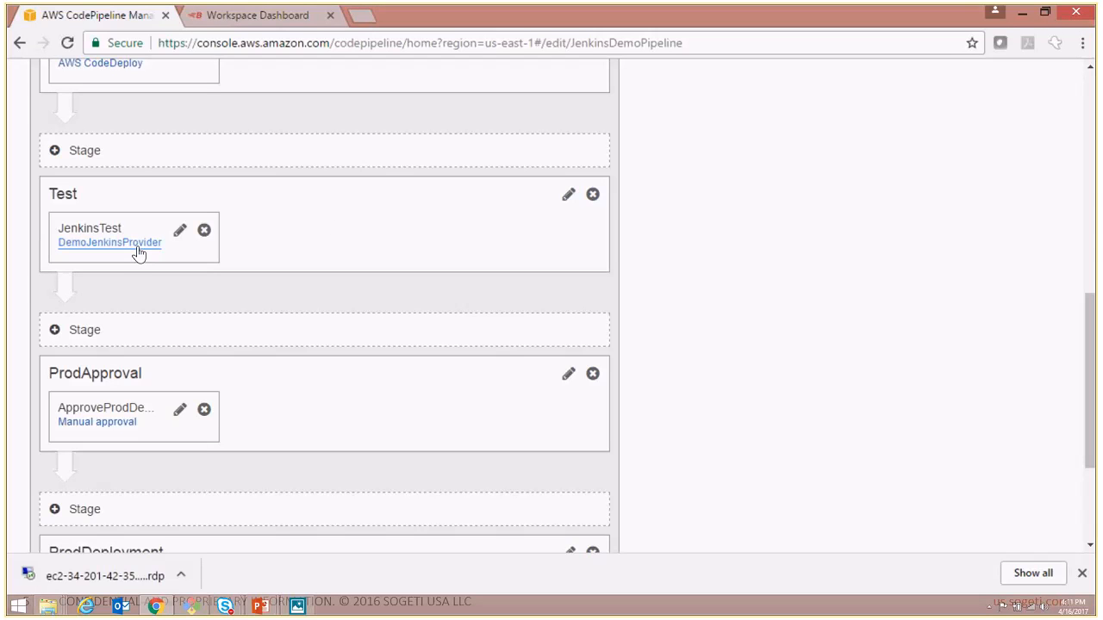
mouse_move(398, 229)
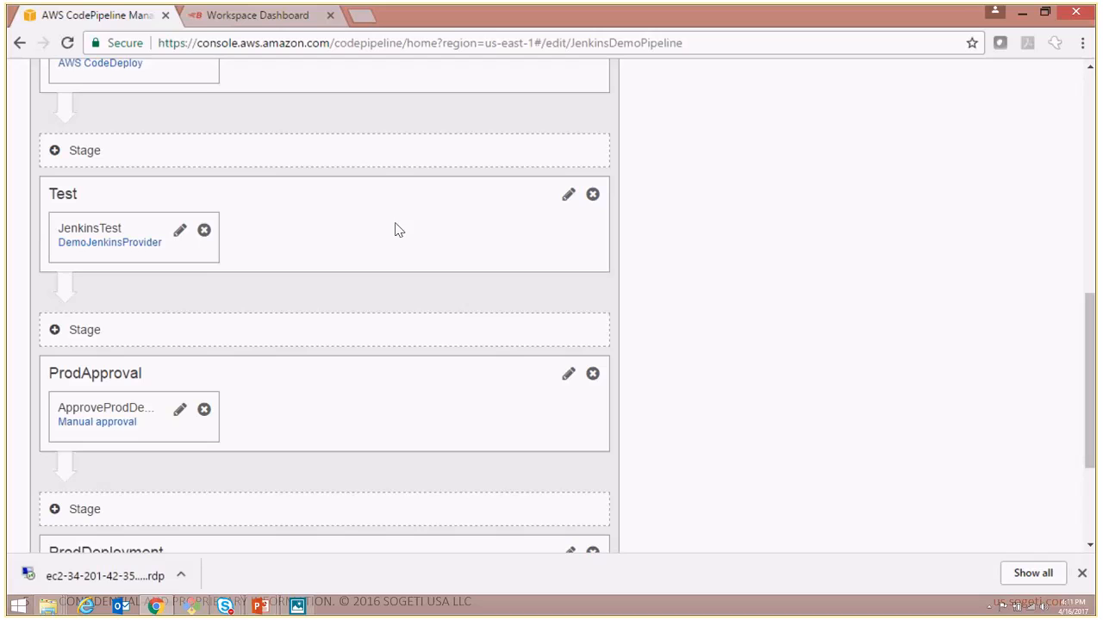
mouse_move(565, 196)
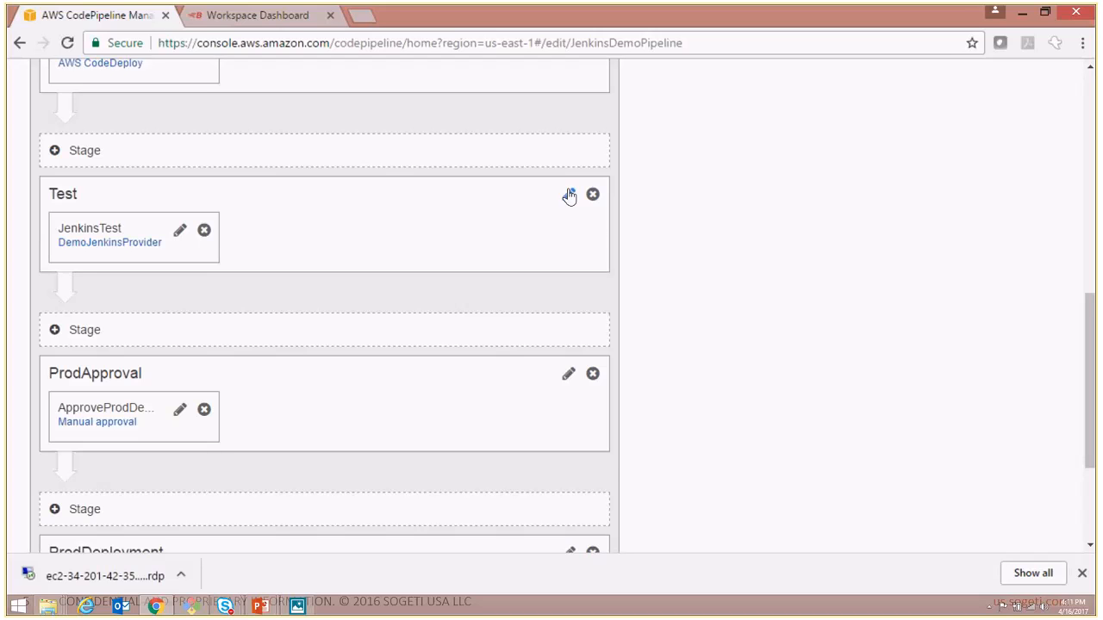
- Add a Test-category action named BlazeMeterTesting to the Test stage
left_click(568, 194)
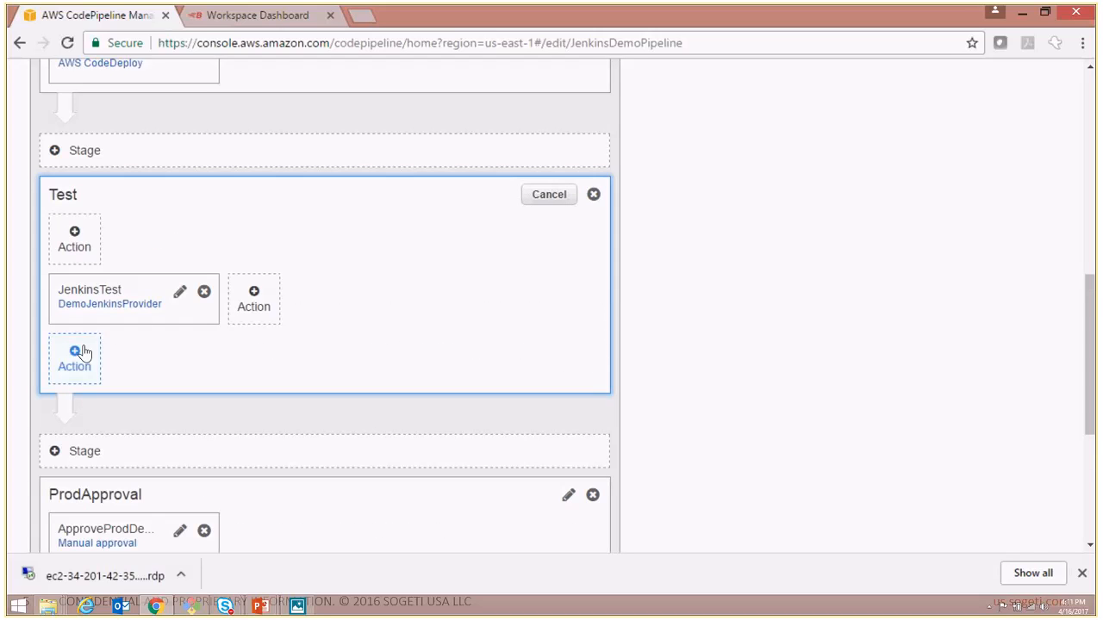
left_click(74, 358)
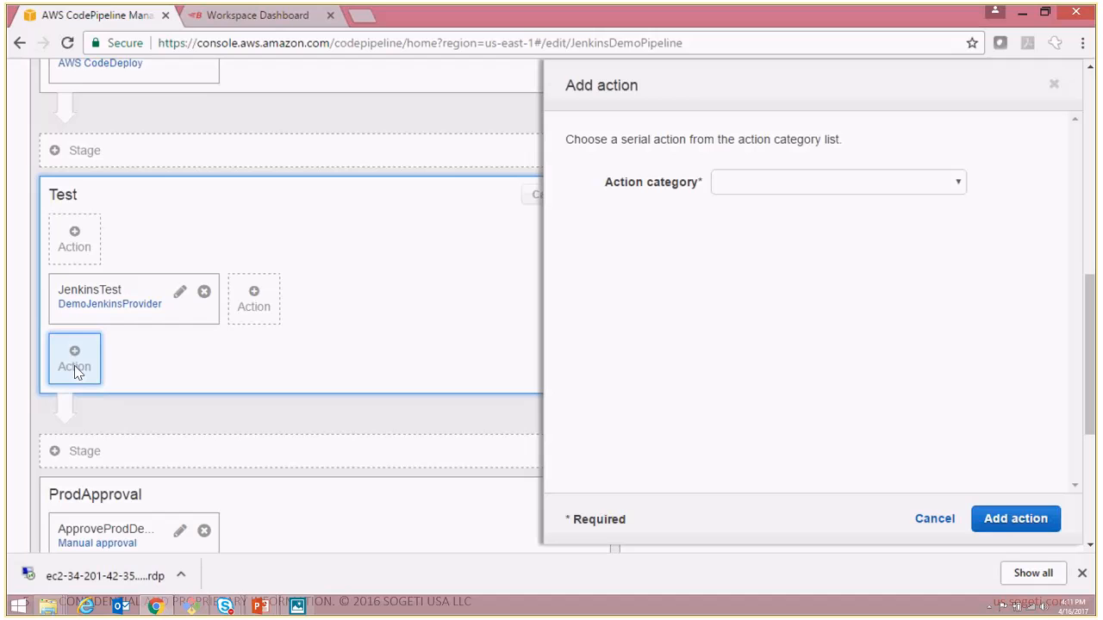
mouse_move(808, 183)
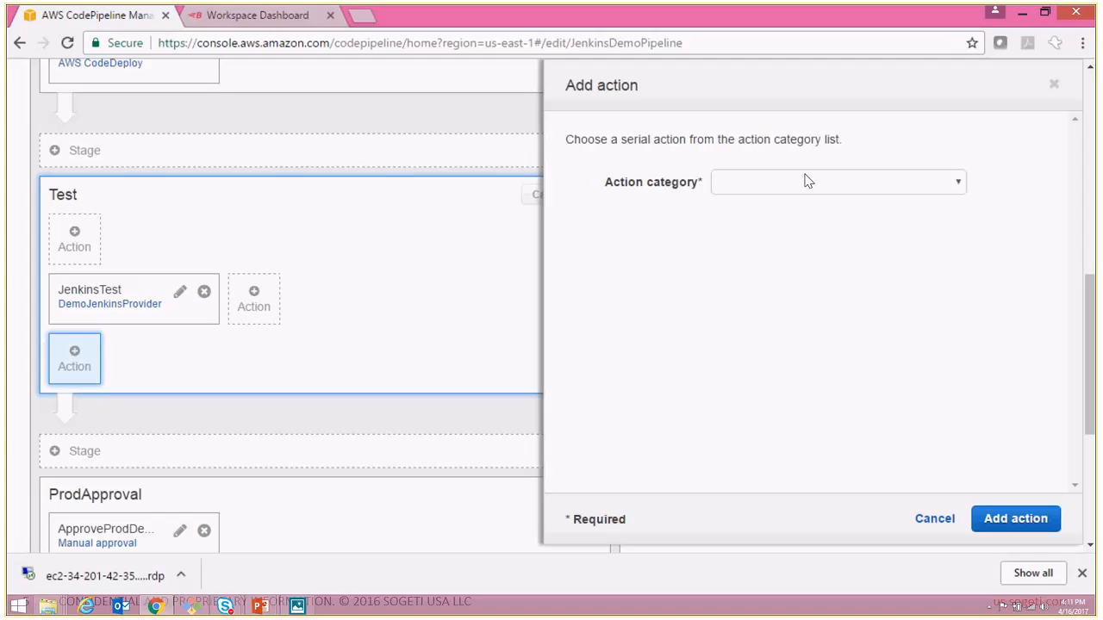
left_click(836, 183)
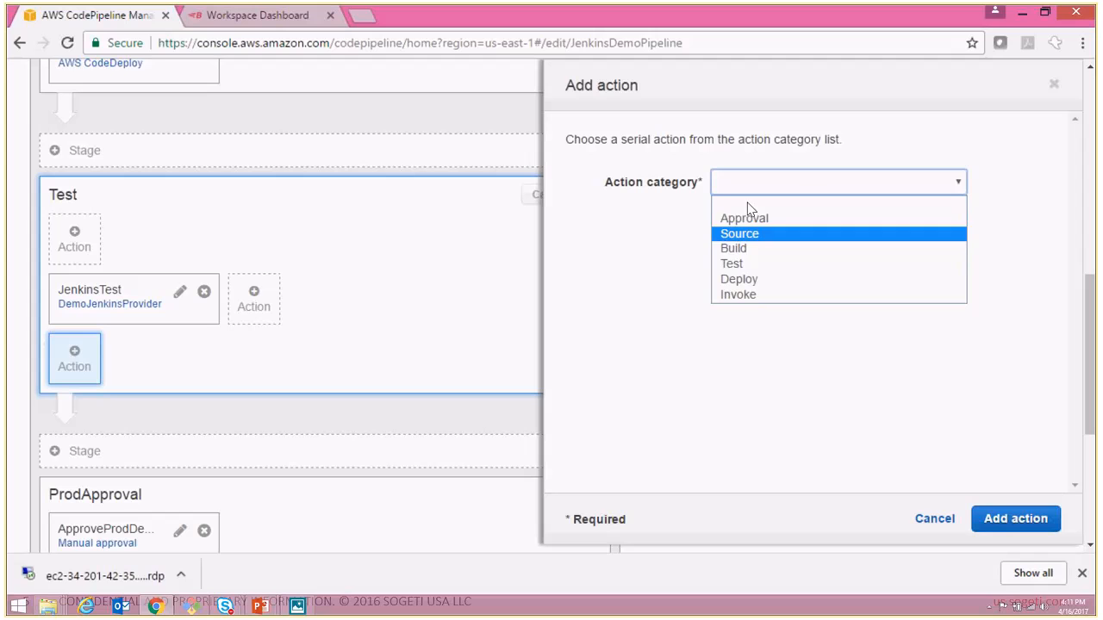
left_click(731, 262)
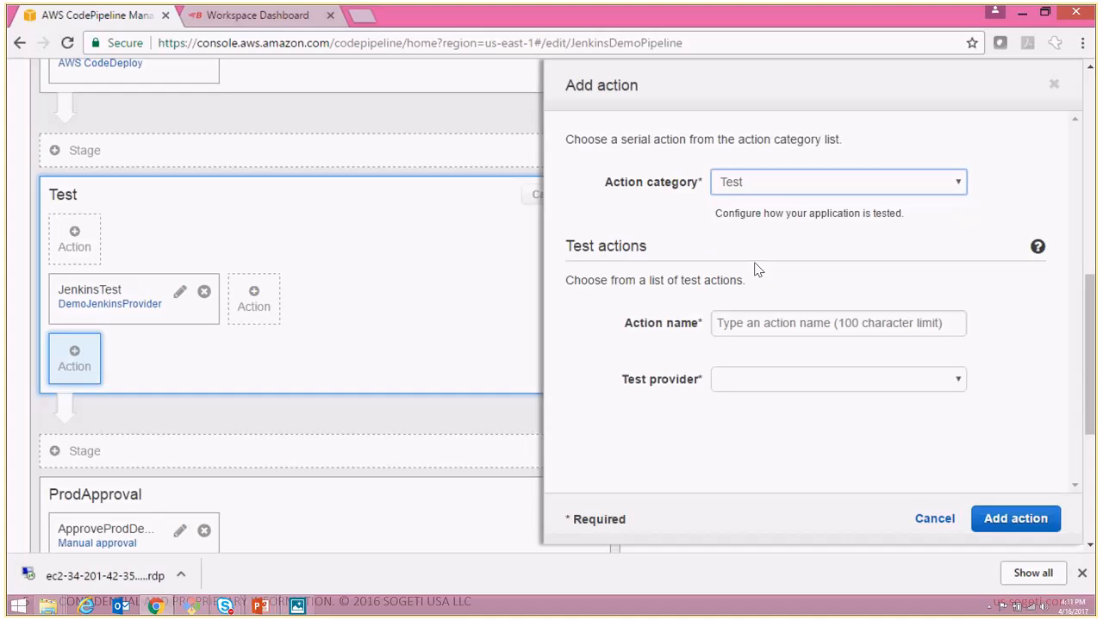
left_click(837, 324)
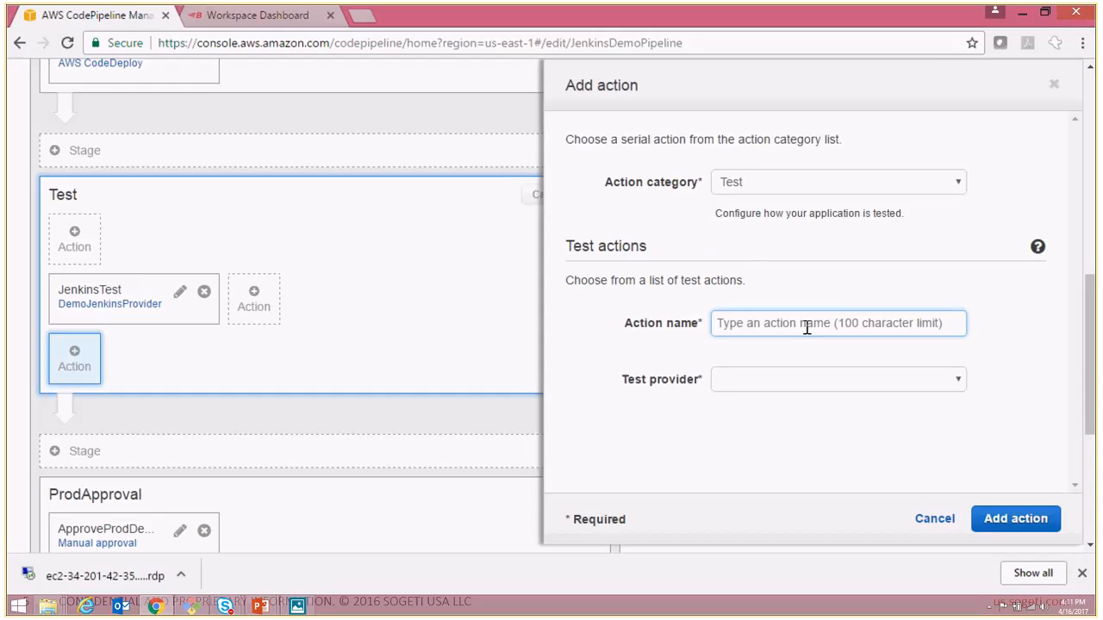
type("BlazeMeter")
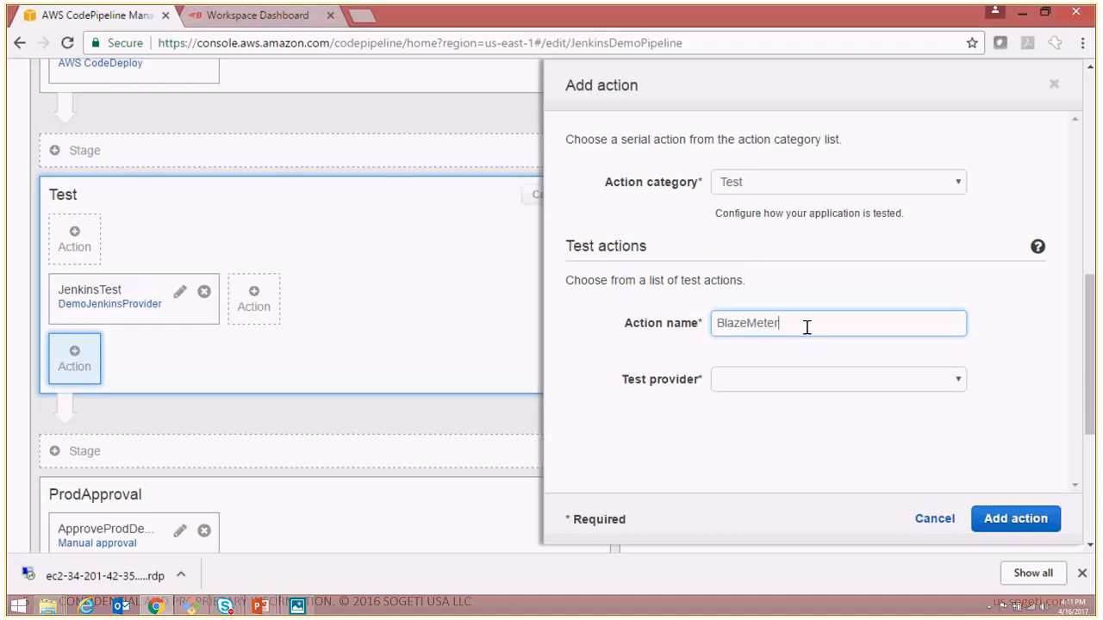
type("Testing")
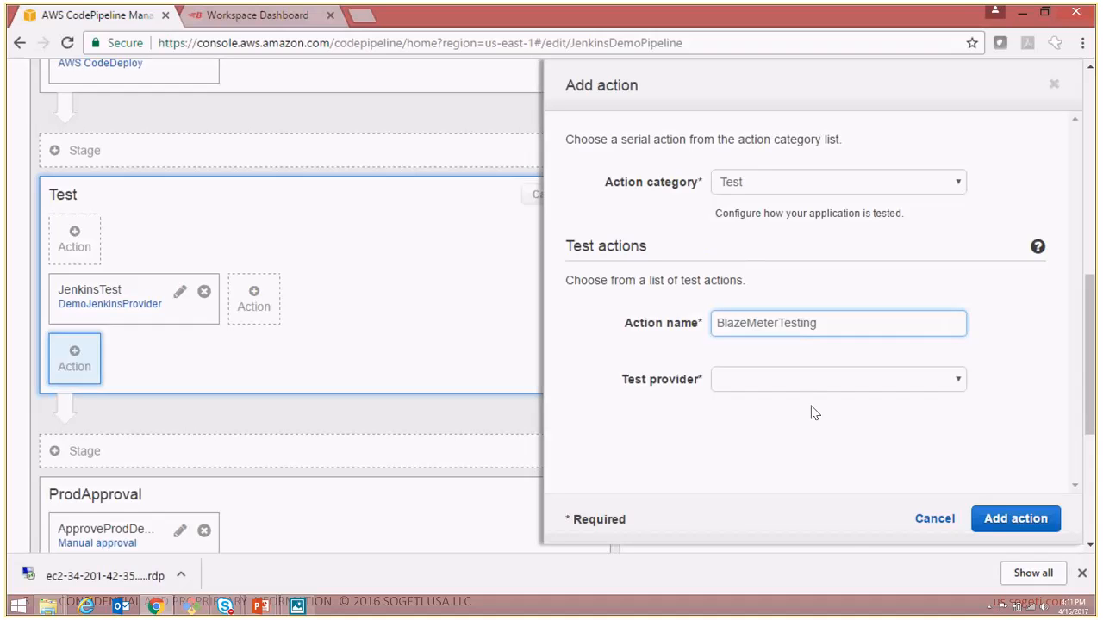
- Choose BlazeMeter as the test provider and connect to the BlazeMeter account
left_click(837, 379)
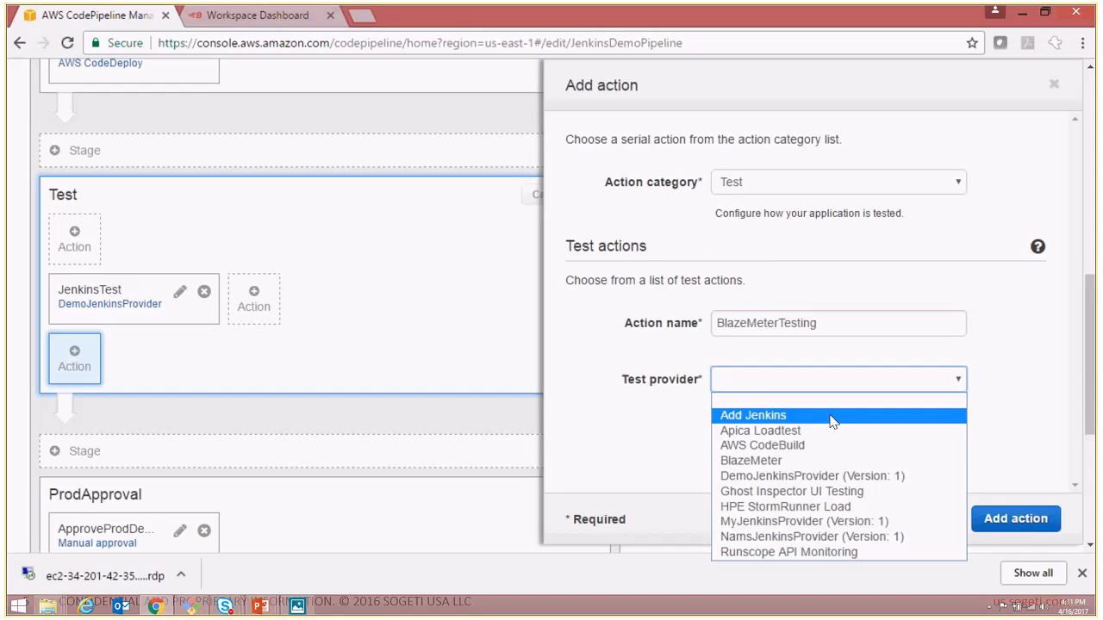
left_click(751, 460)
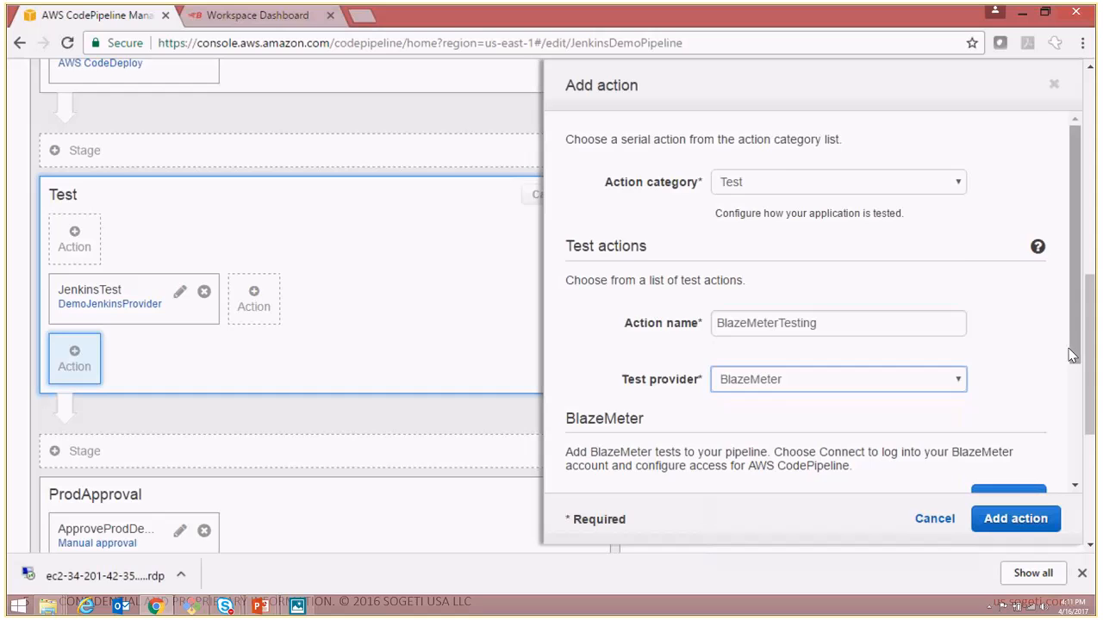
scroll("down", 3)
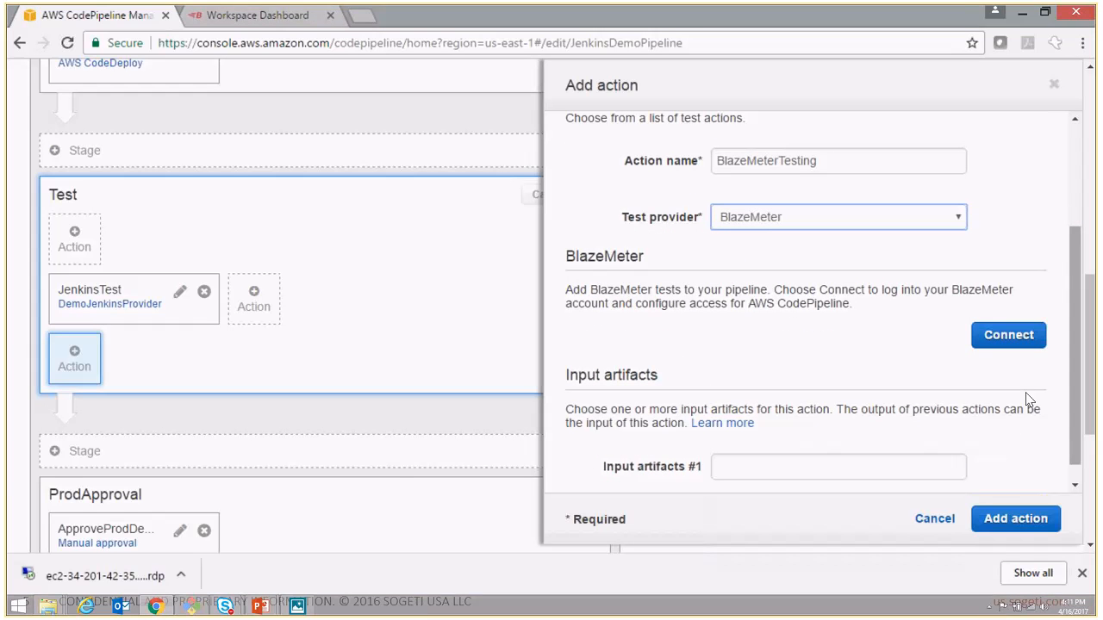
mouse_move(642, 245)
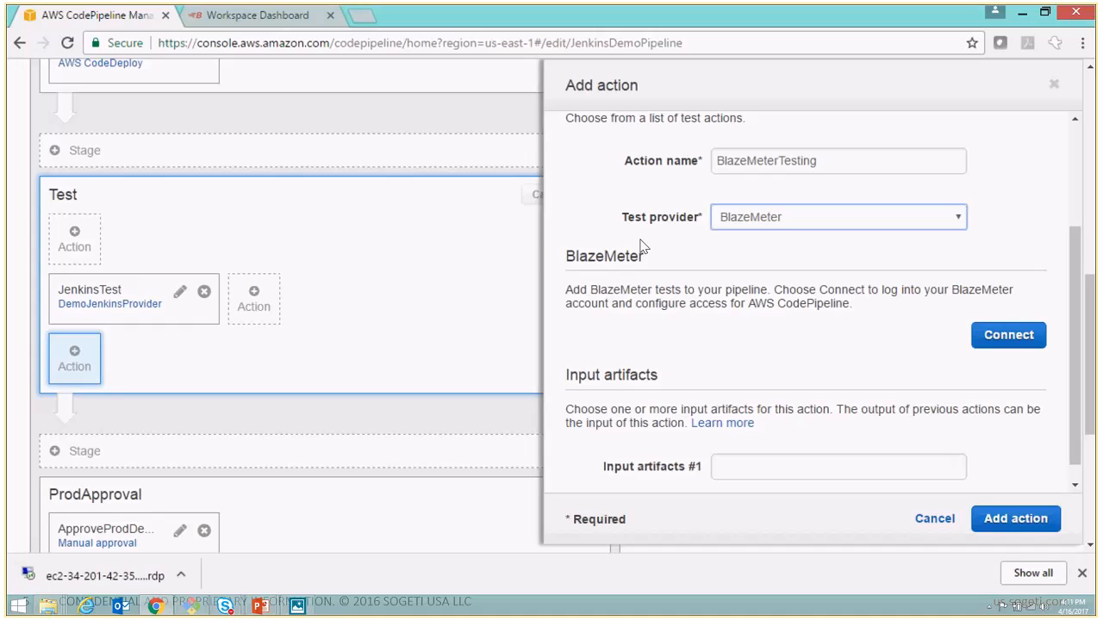
mouse_move(630, 302)
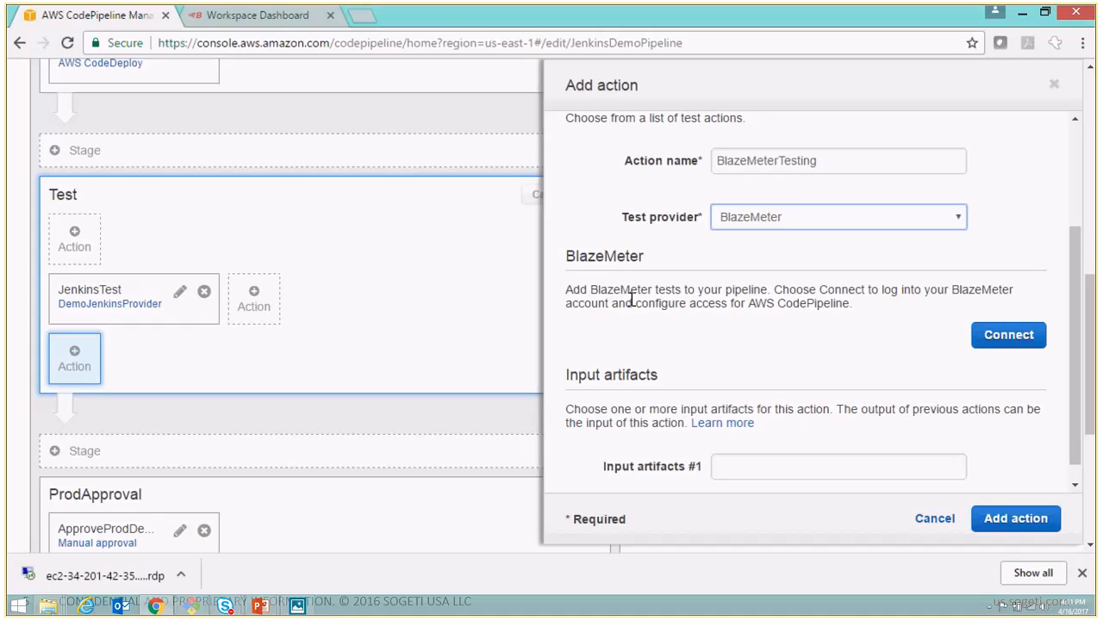
mouse_move(741, 324)
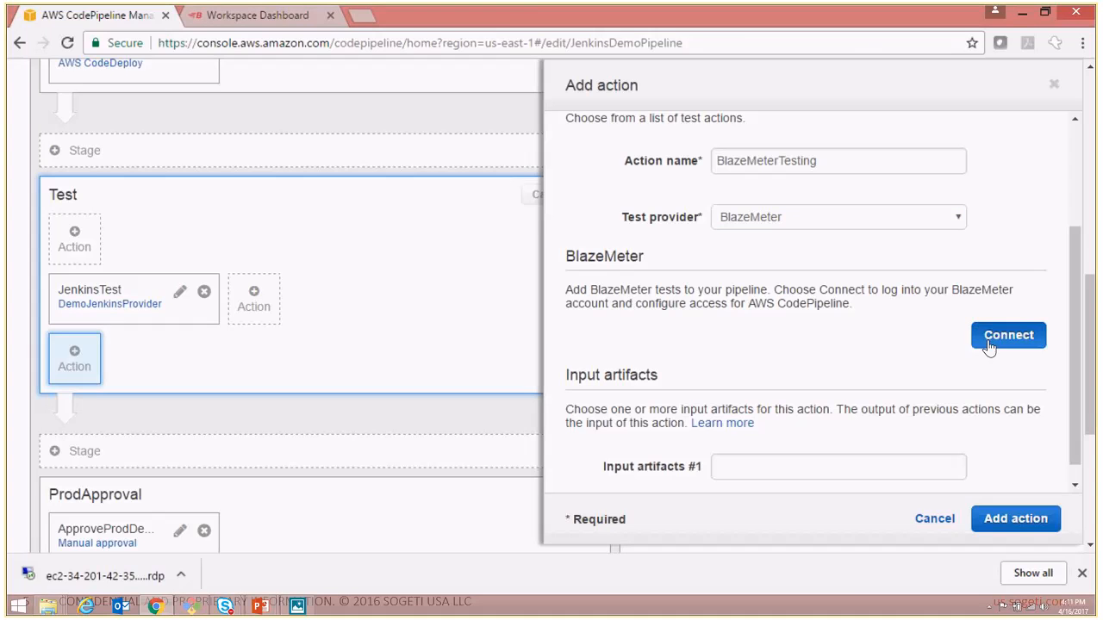
left_click(1008, 334)
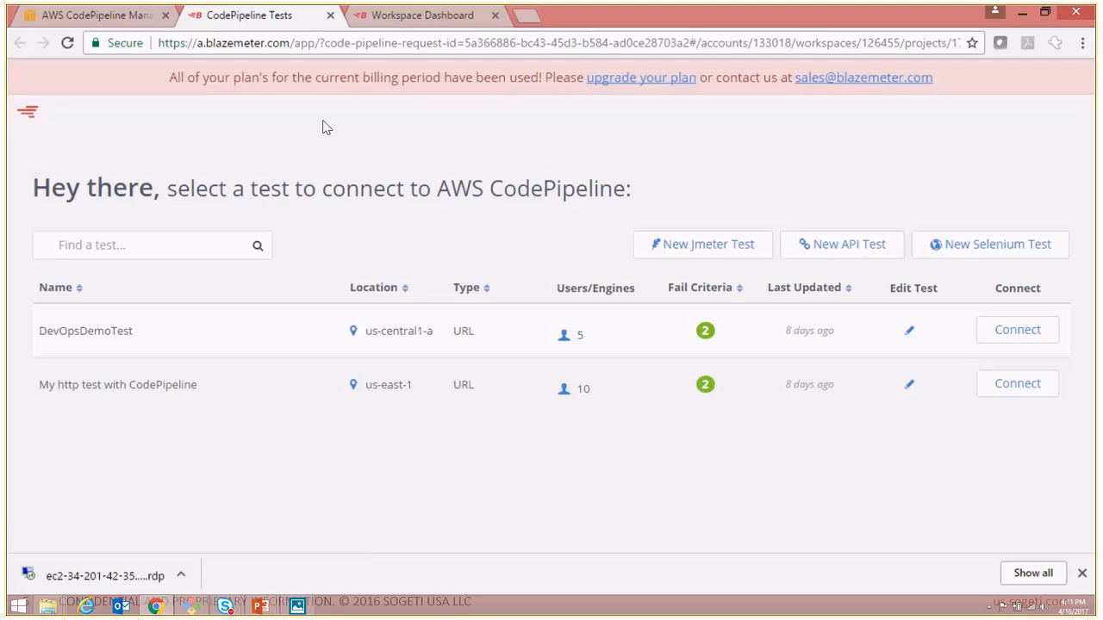
mouse_move(174, 155)
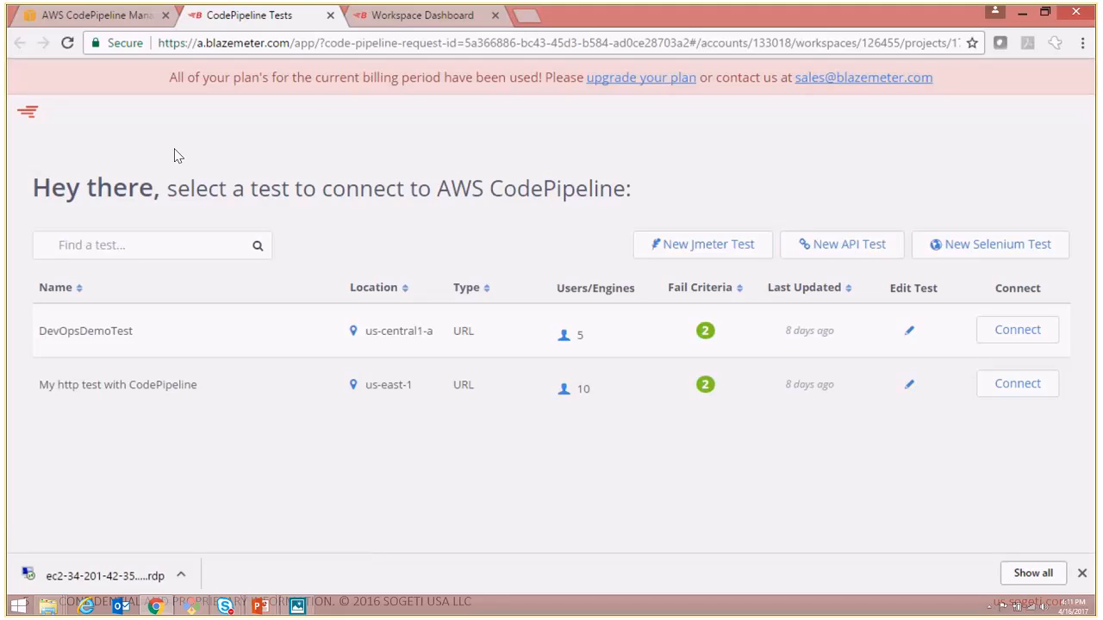
mouse_move(932, 210)
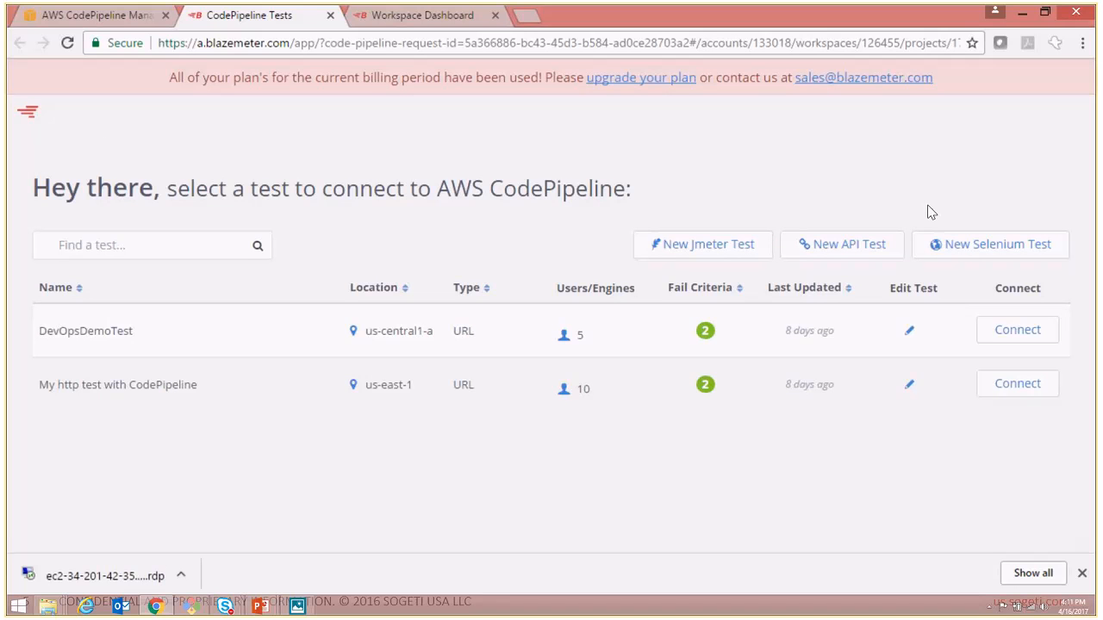
mouse_move(193, 159)
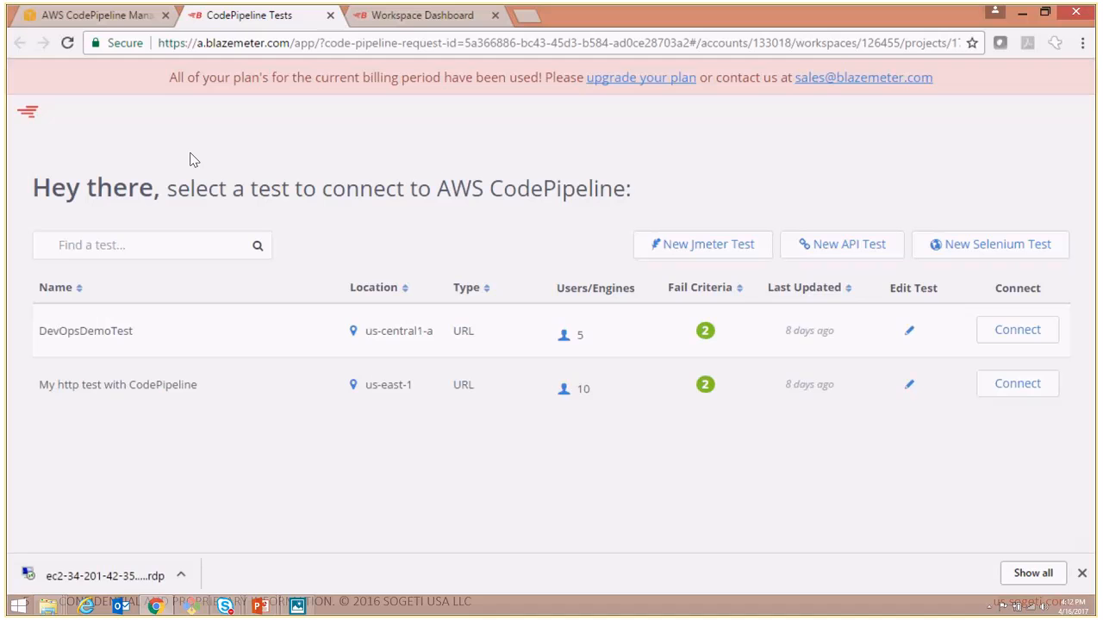
mouse_move(21, 348)
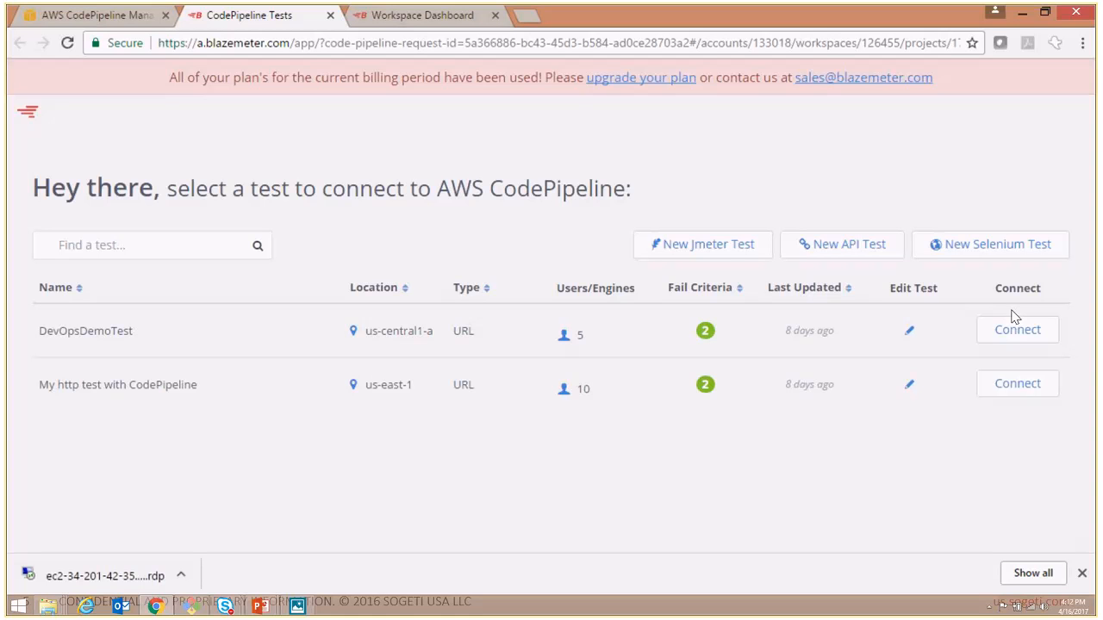
mouse_move(1006, 344)
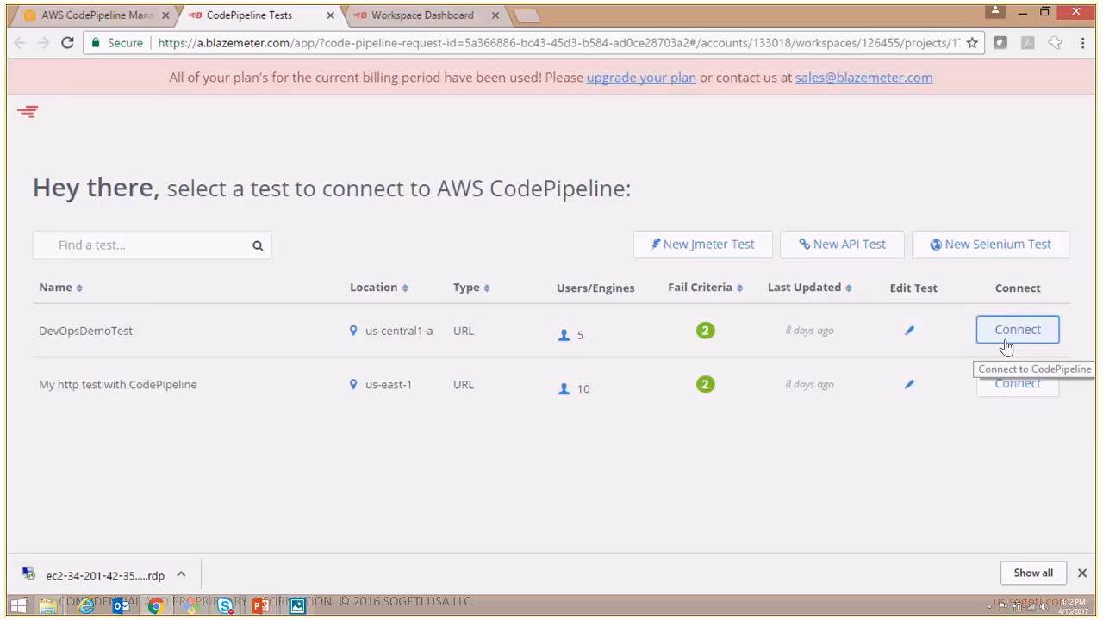
- Connect DevOpsDemoTest so the action gets TestId 5584793
left_click(1017, 329)
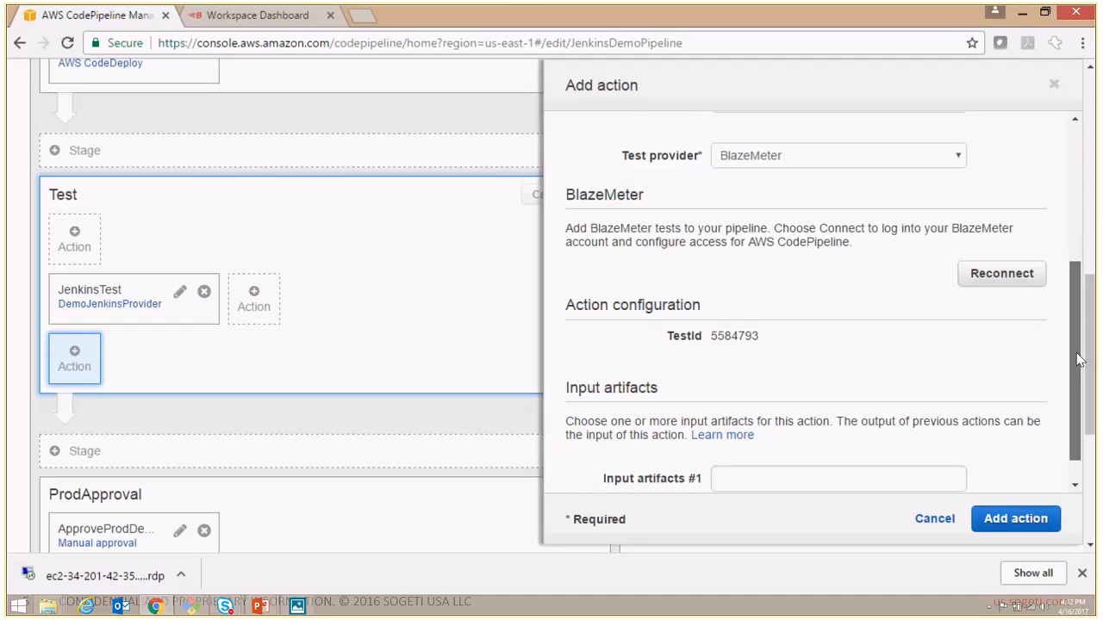
- Select MyAppBuild as input artifact #1 for the BlazeMeterTesting action
scroll("down", 3)
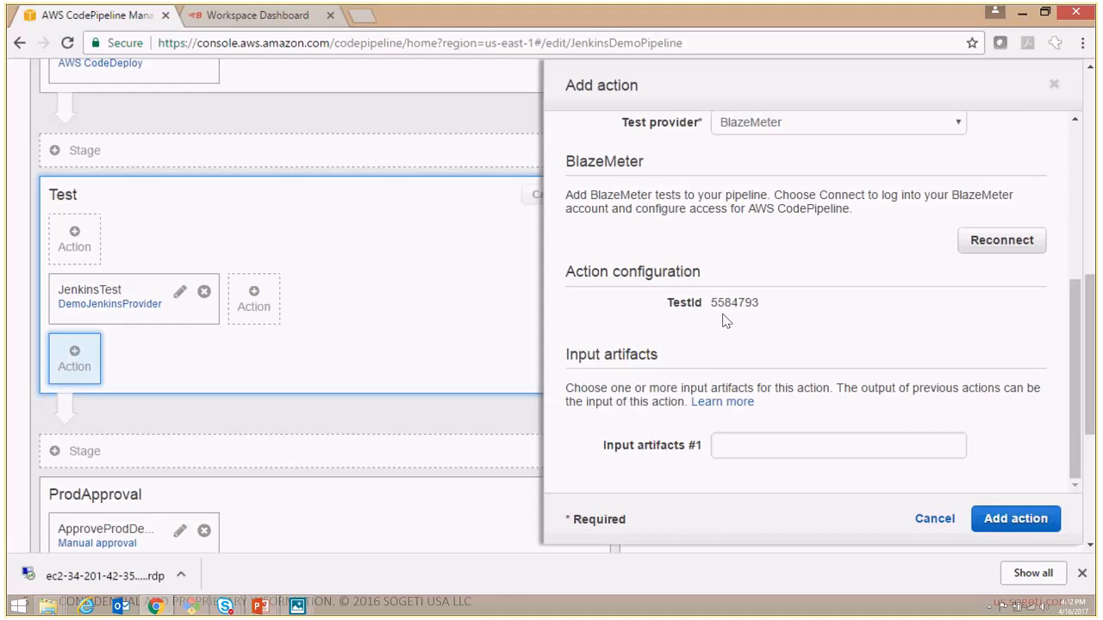
double_click(734, 304)
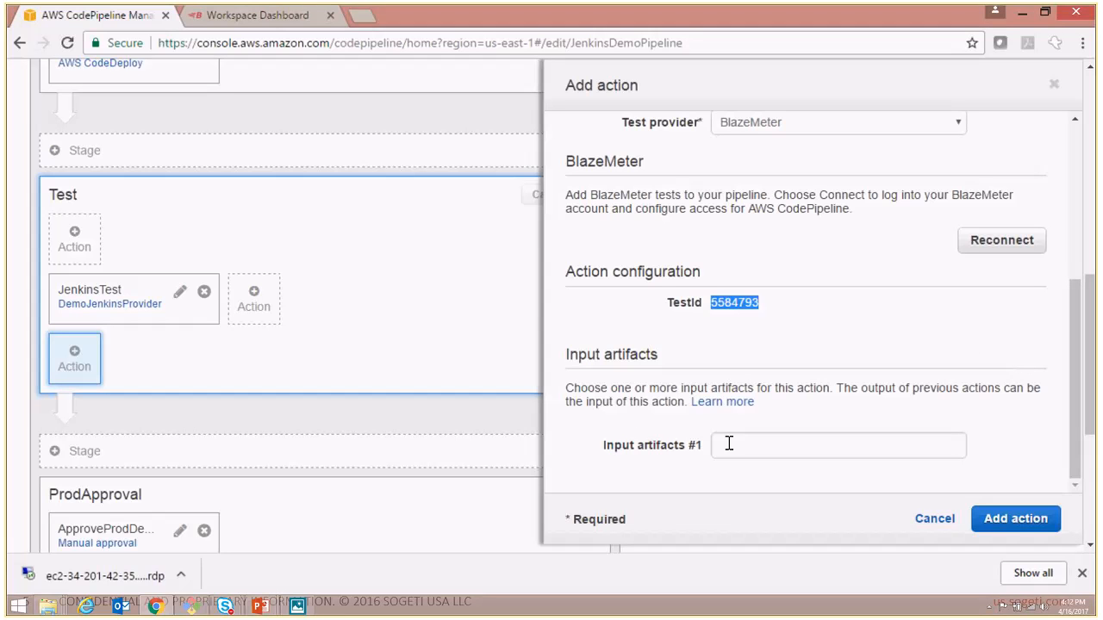
left_click(838, 444)
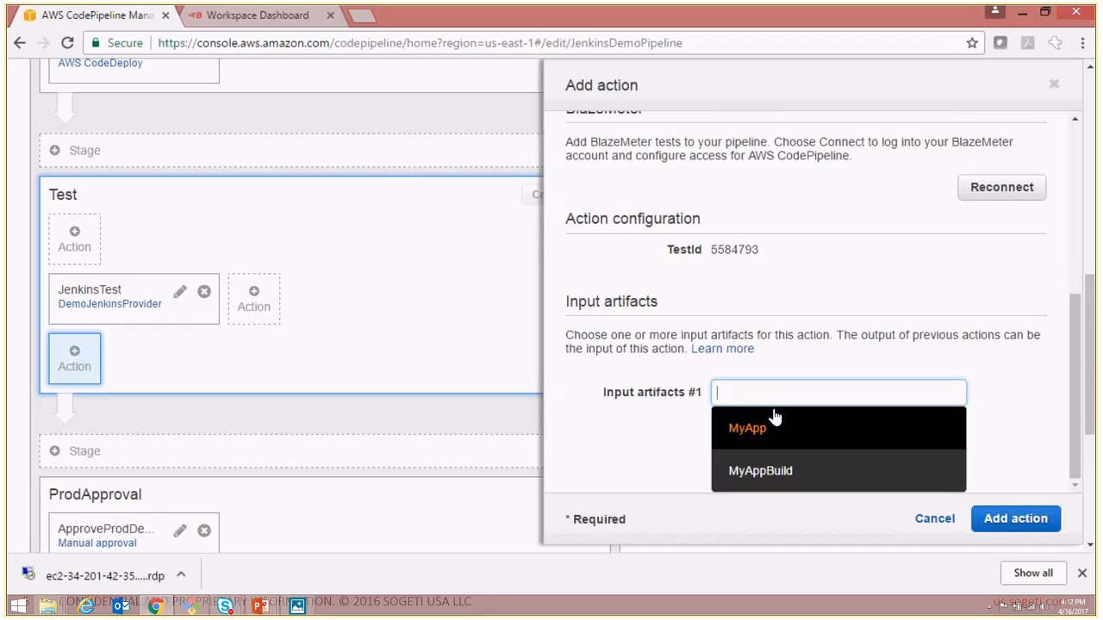
left_click(760, 471)
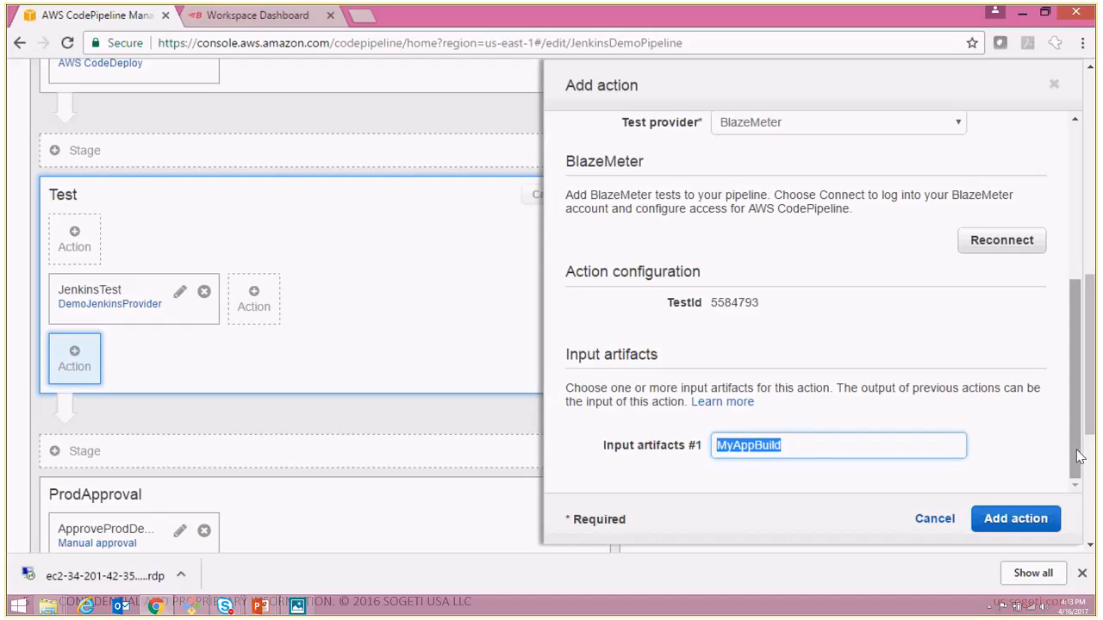
mouse_move(1015, 532)
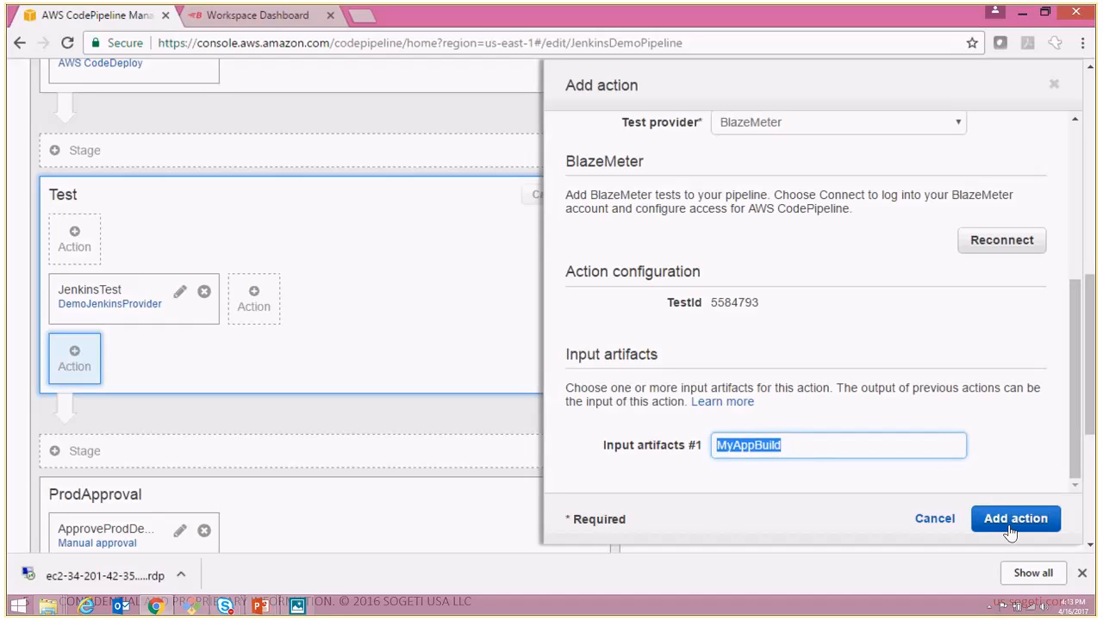
mouse_move(1015, 532)
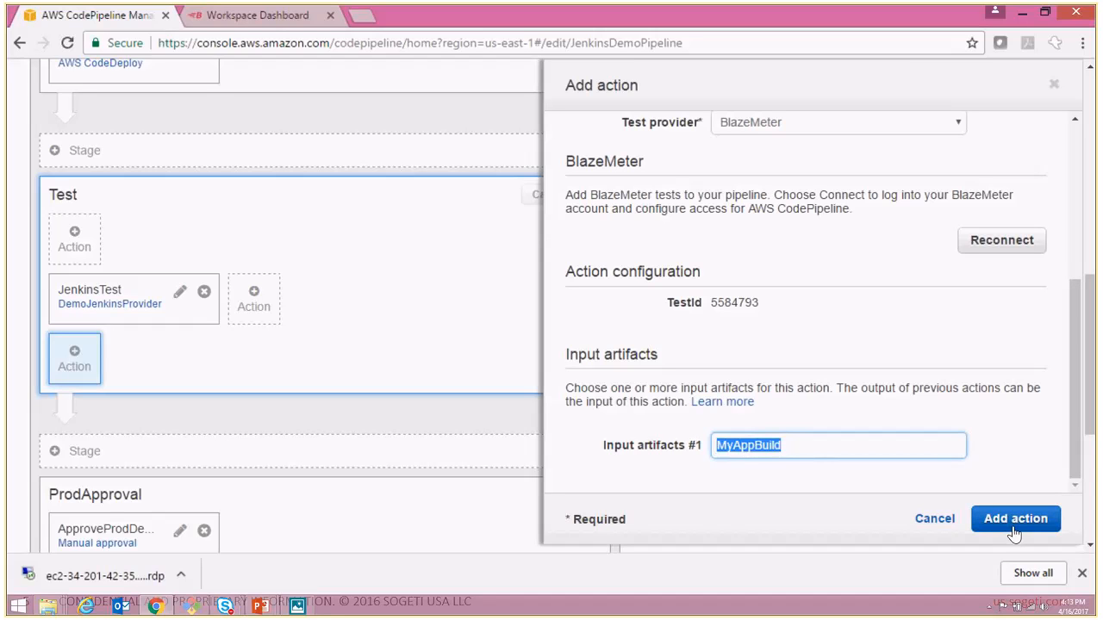
- Add the action and save JenkinsDemoPipeline's changes with Save and continue
left_click(1016, 517)
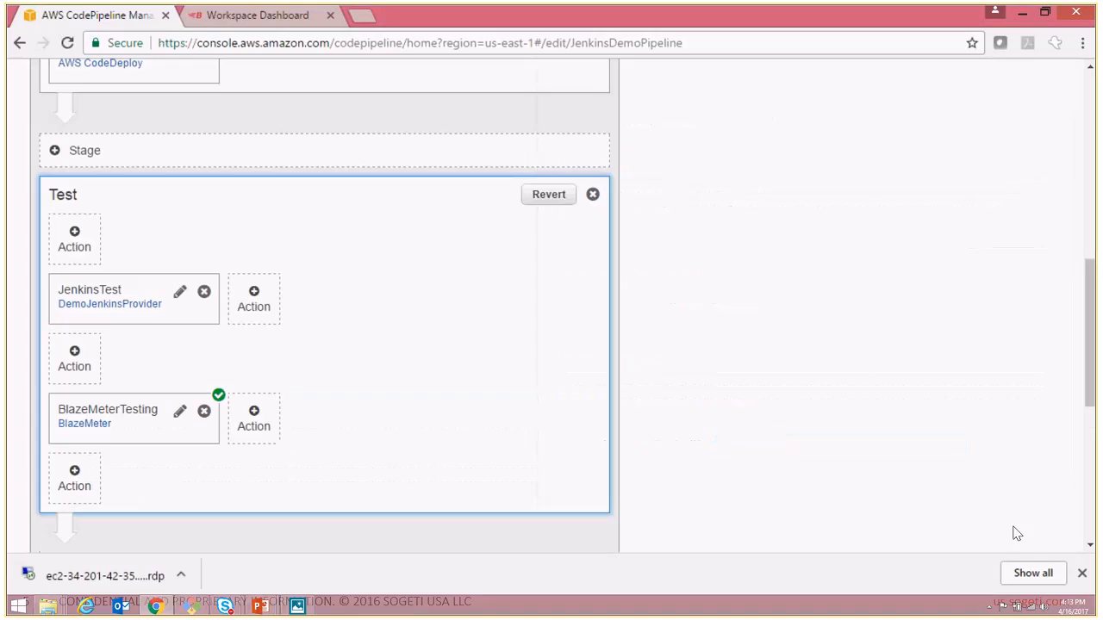
mouse_move(72, 429)
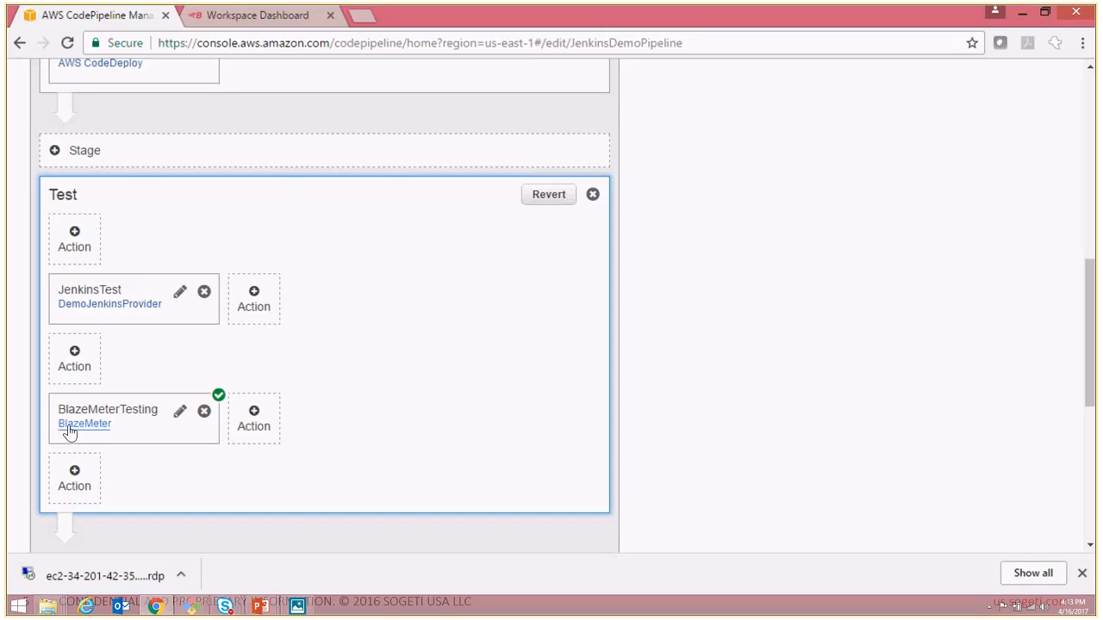
mouse_move(169, 200)
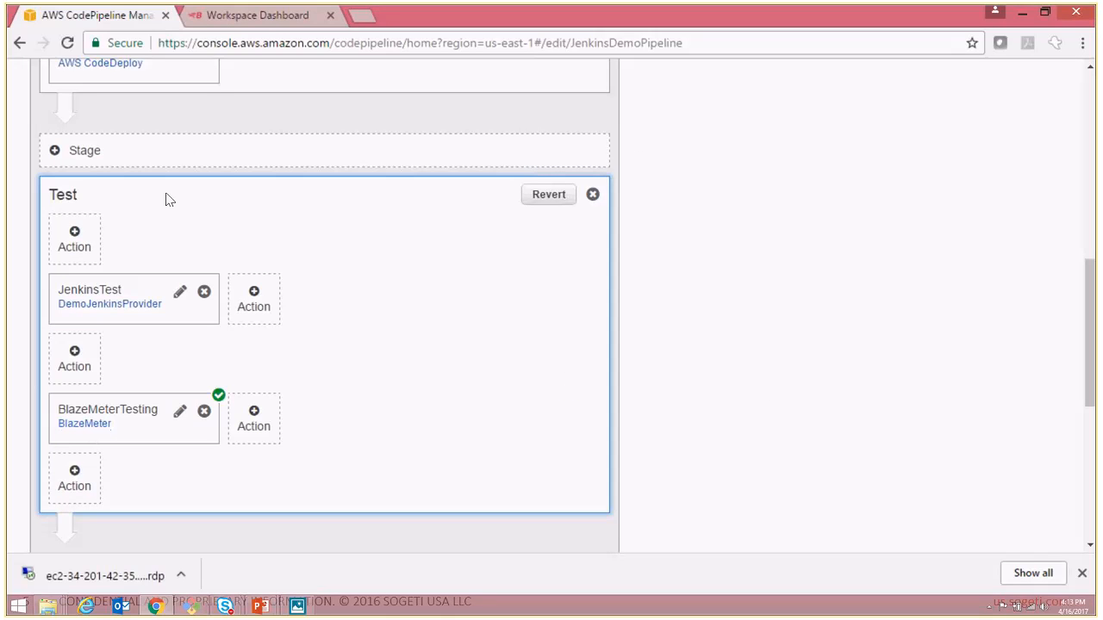
mouse_move(890, 415)
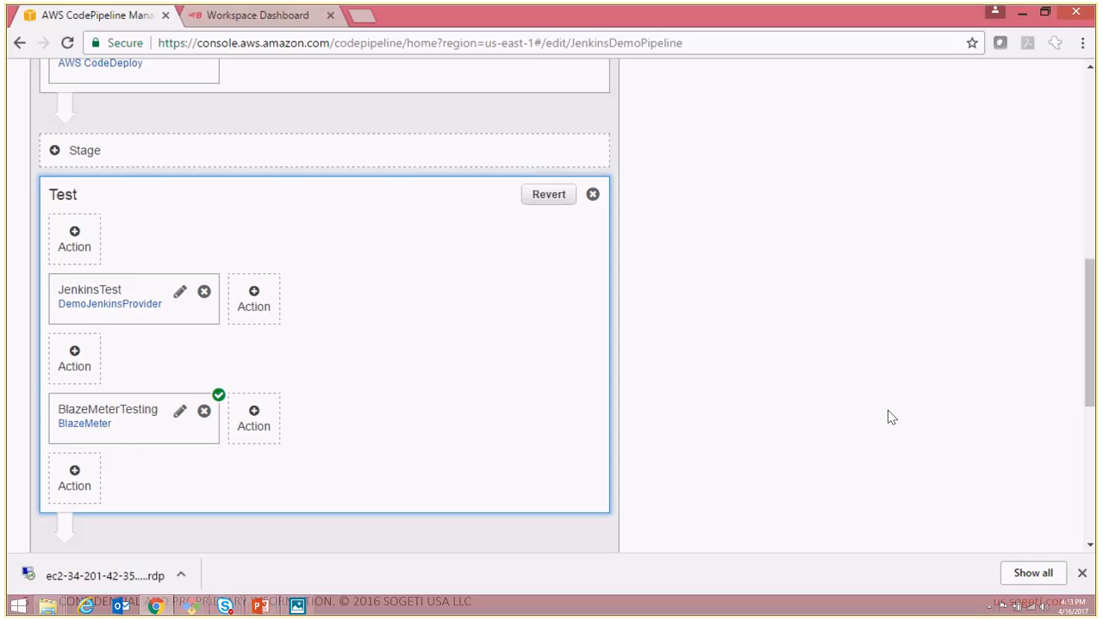
scroll("down", 3)
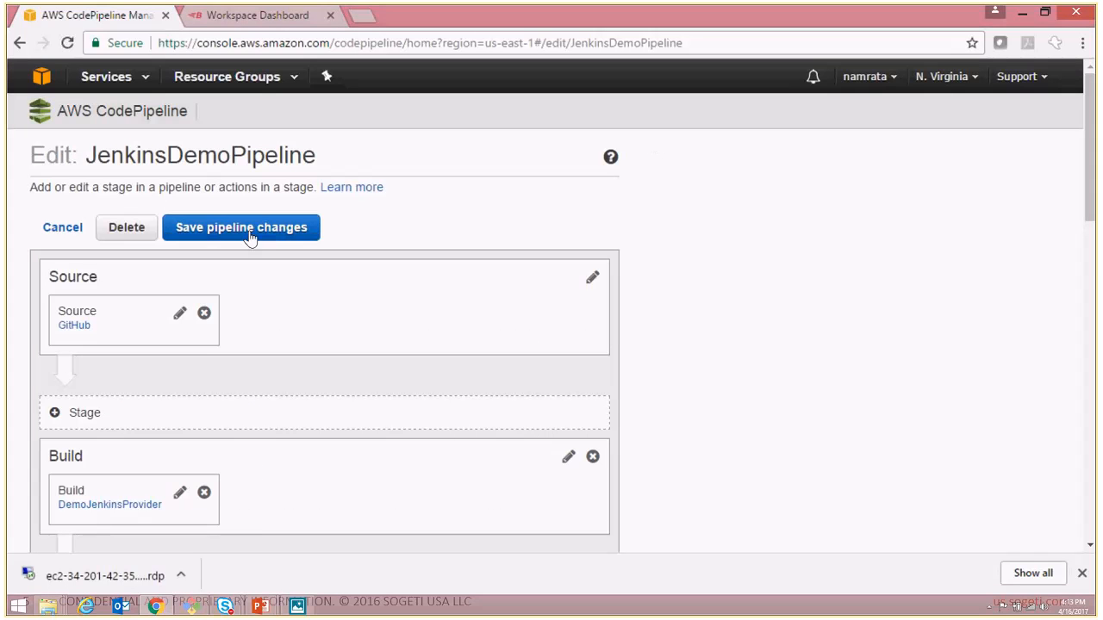
left_click(241, 227)
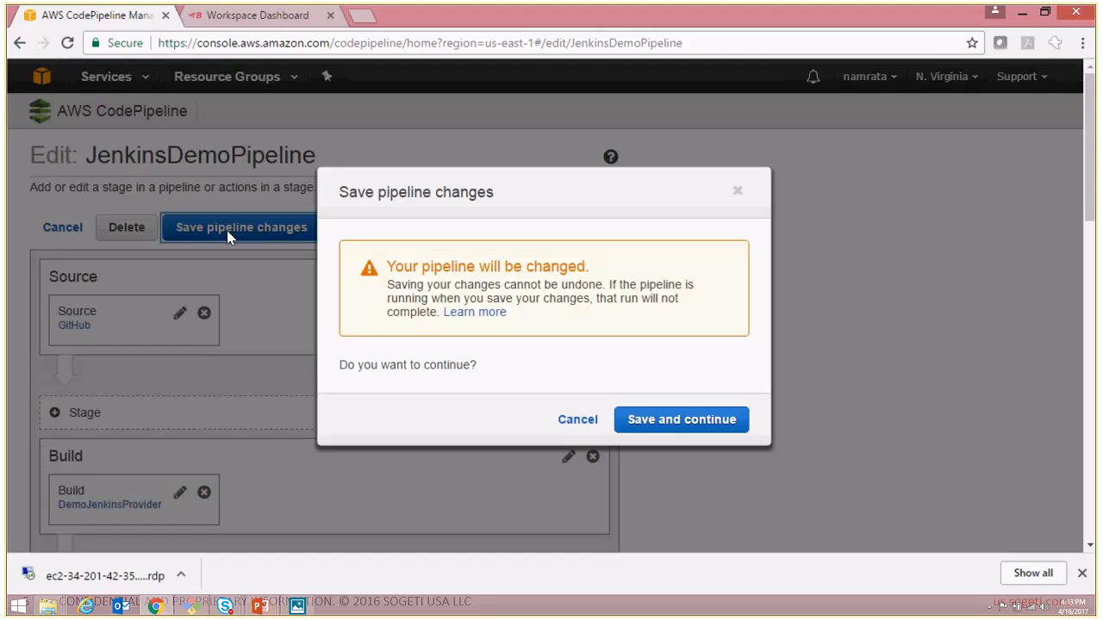
left_click(681, 421)
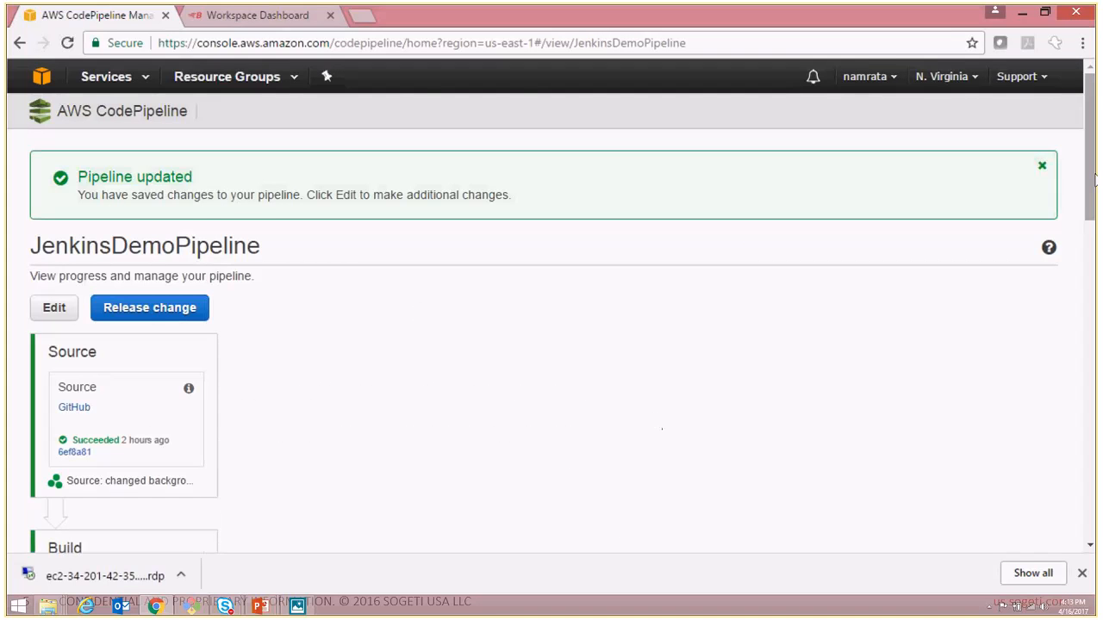
scroll("down", 3)
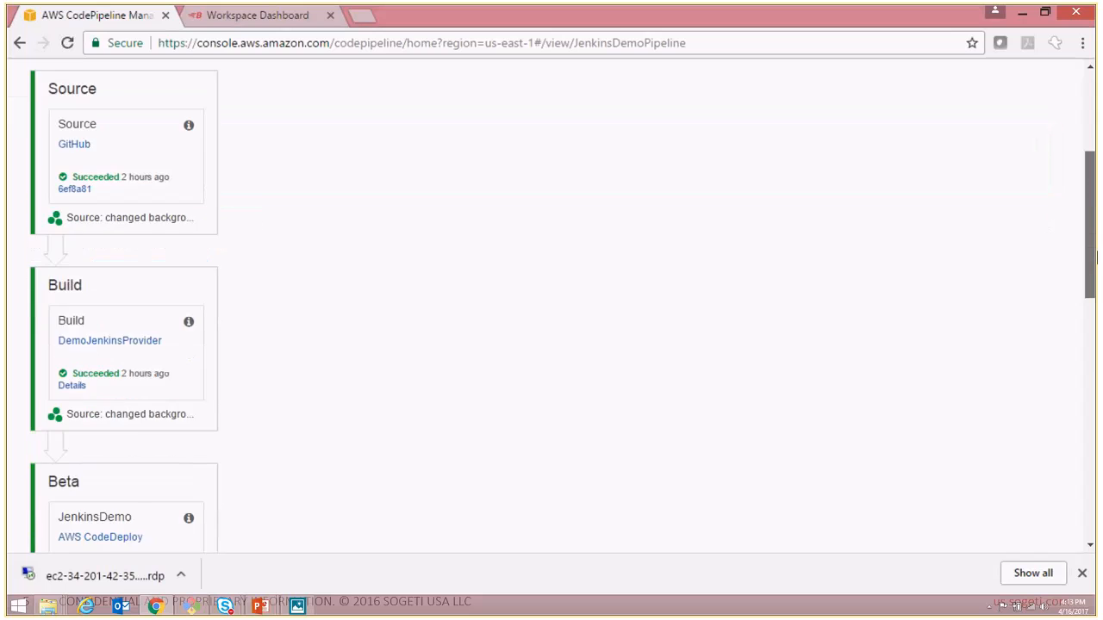
scroll("down", 3)
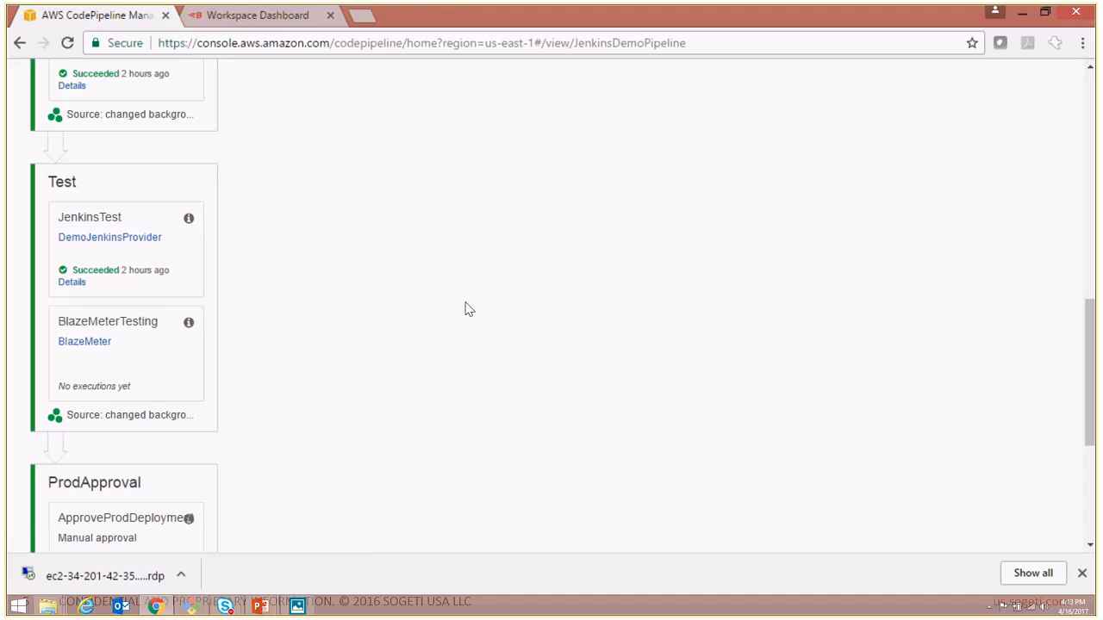
mouse_move(84, 341)
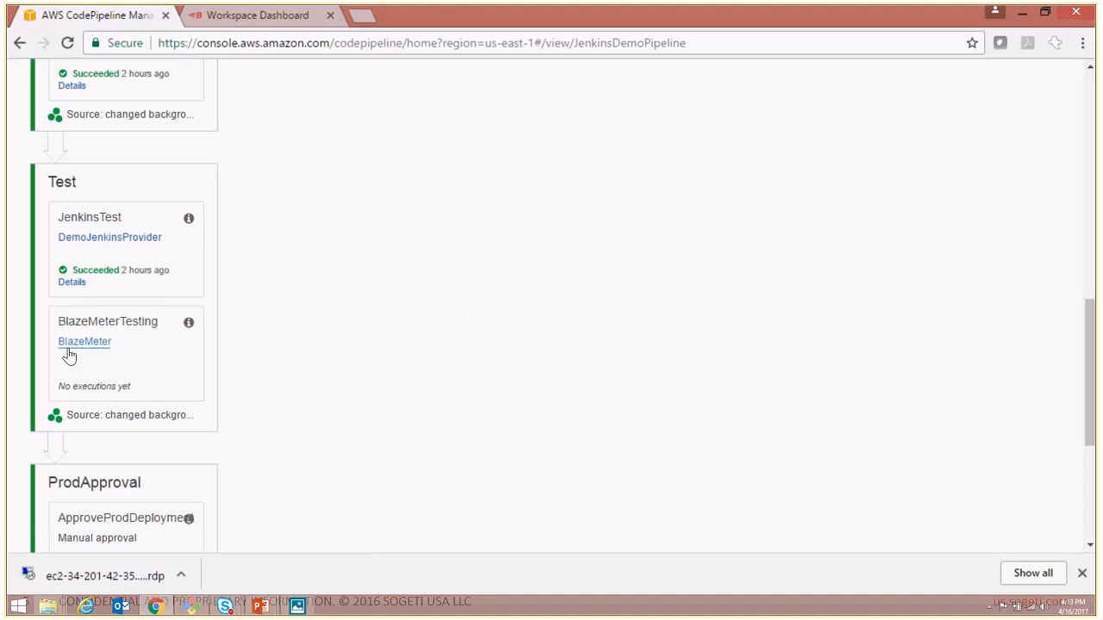
mouse_move(111, 345)
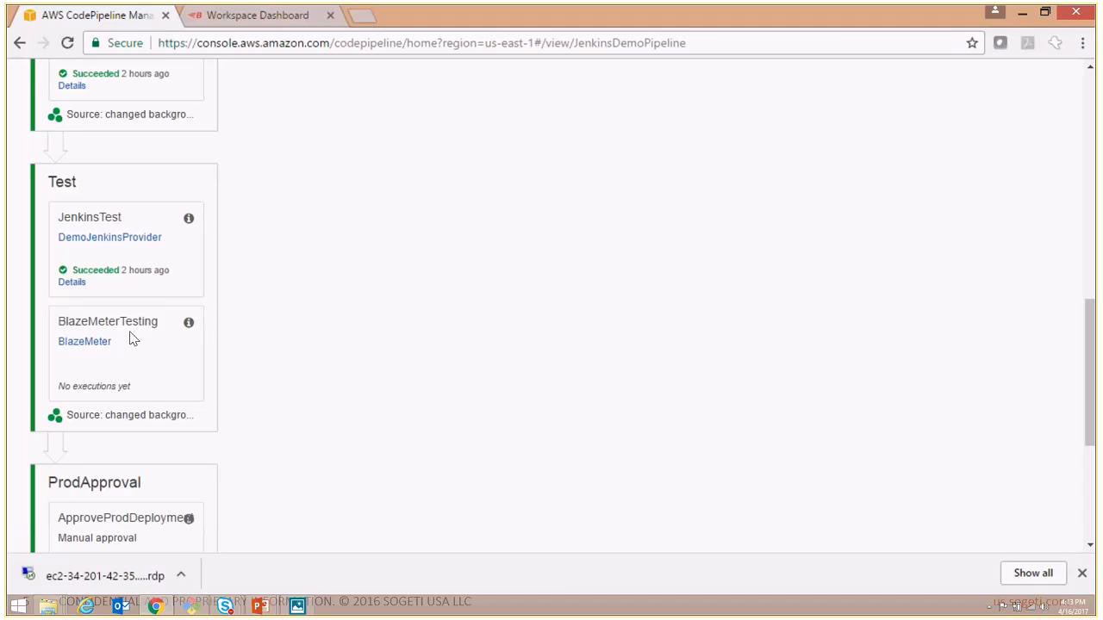
mouse_move(457, 390)
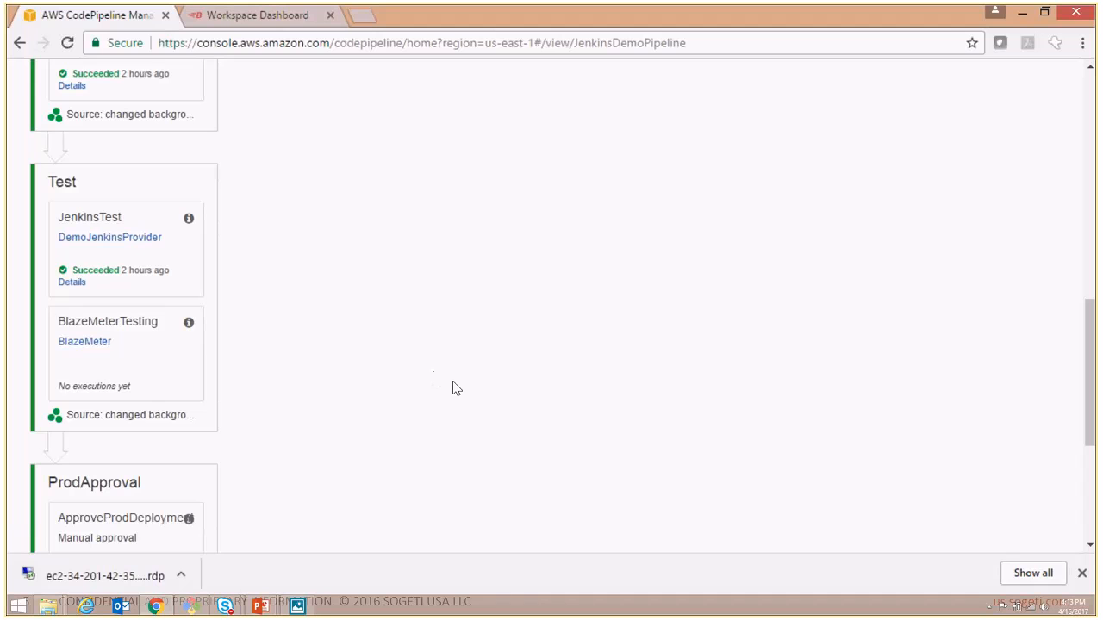